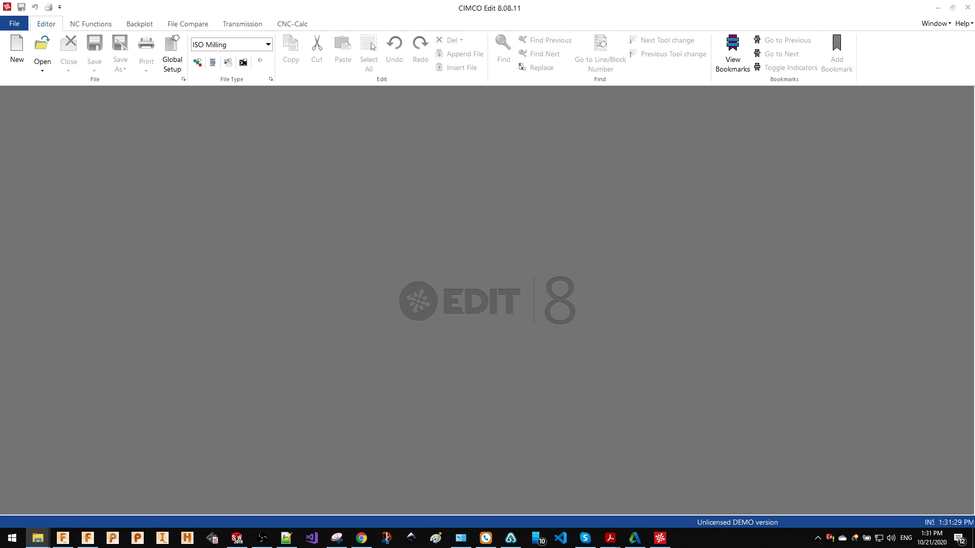
- Open the sample NC program 1001.nc from the recent files
{"action": "left_click", "coordinate": [41, 47]}
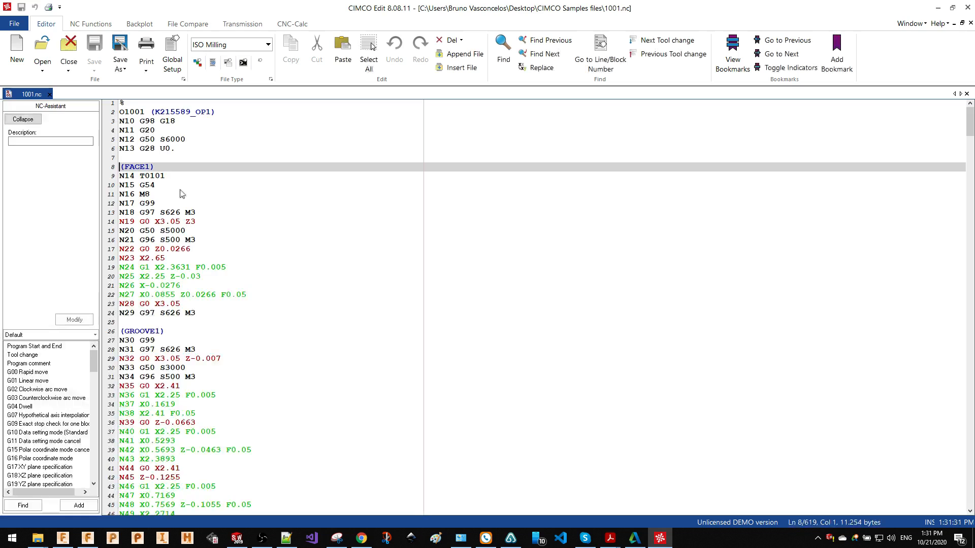
{"action": "mouse_move", "coordinate": [199, 272]}
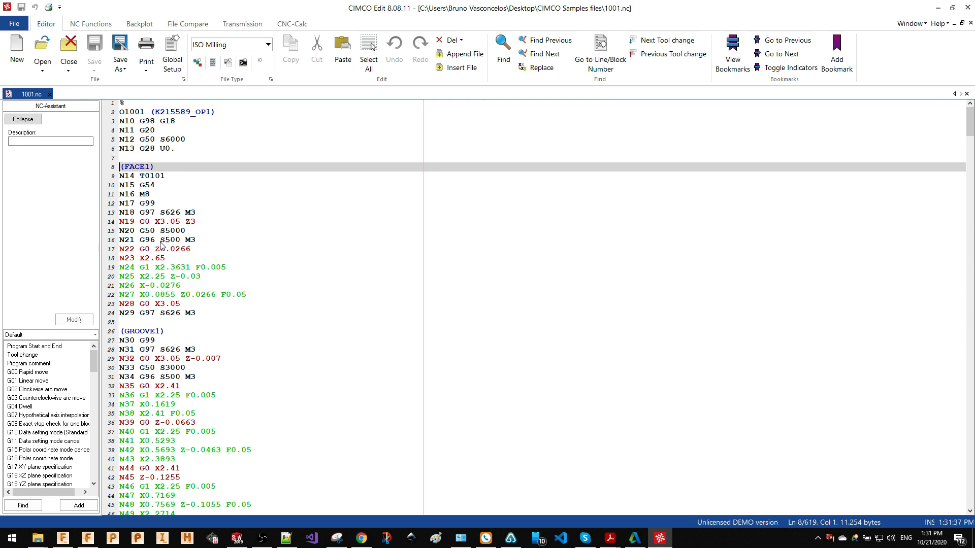
{"action": "mouse_move", "coordinate": [226, 361]}
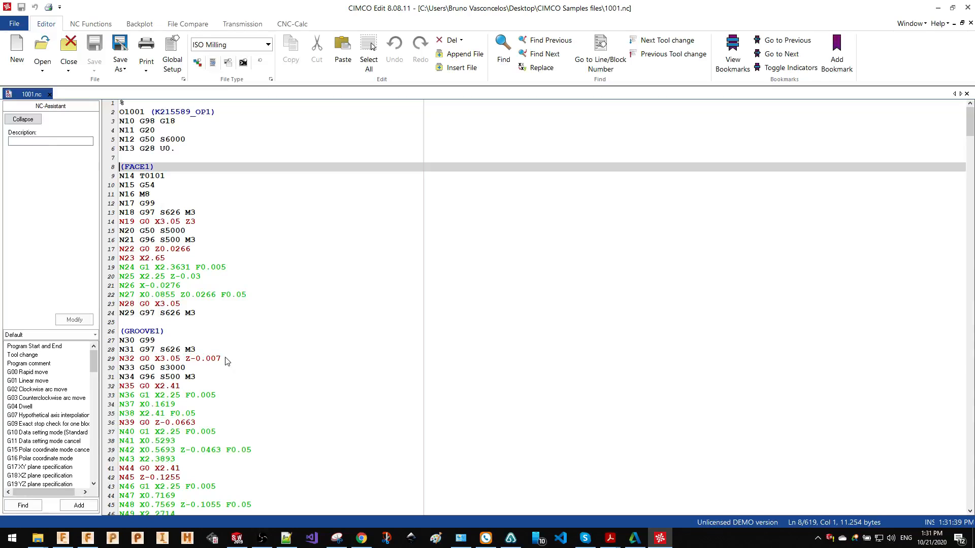
- Browse blocks N27, N24 and N22 in the NC-Assistant to see their details
{"action": "left_click", "coordinate": [161, 295]}
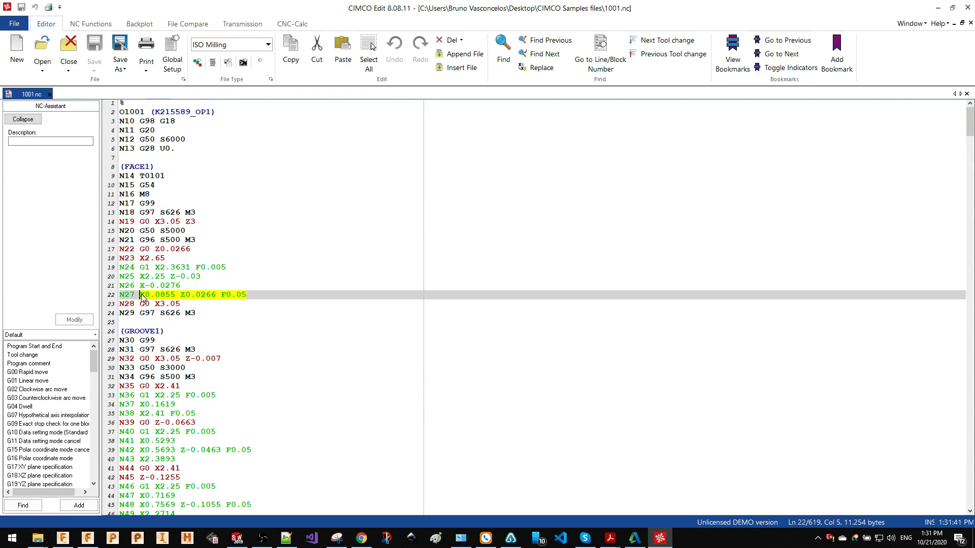
{"action": "left_click", "coordinate": [181, 267]}
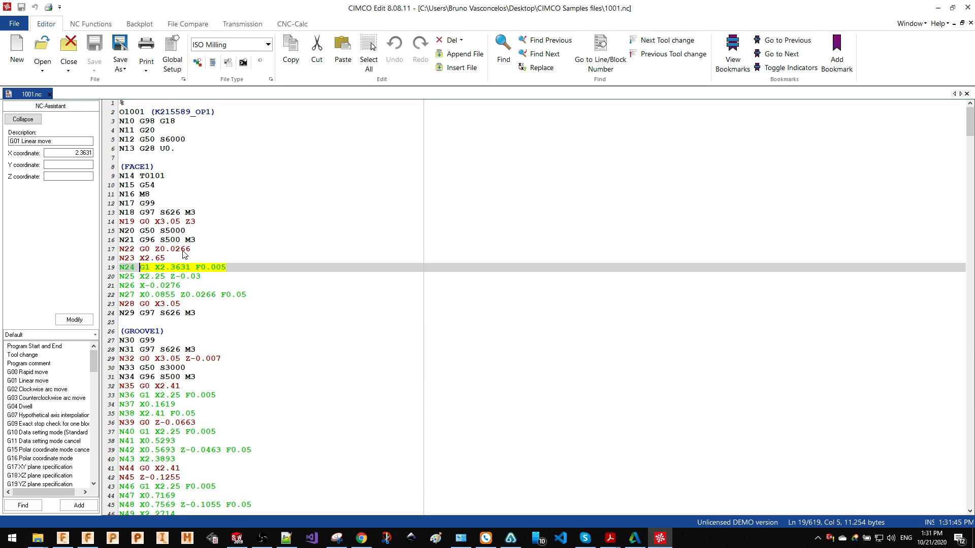
{"action": "left_click", "coordinate": [155, 248]}
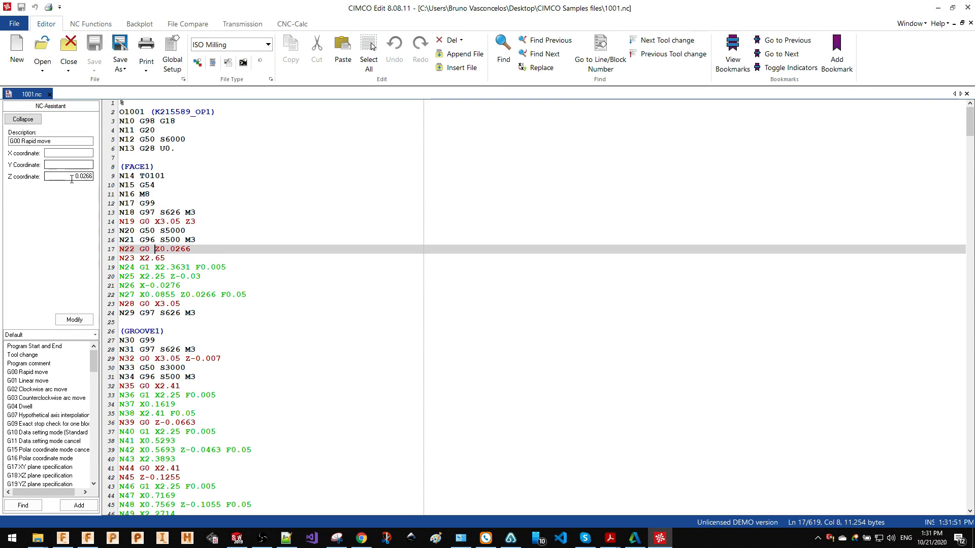
- Change block N22's rapid move Z value to 0.05 and check the GROOVE1 and G99 lines
{"action": "triple_click", "coordinate": [69, 176]}
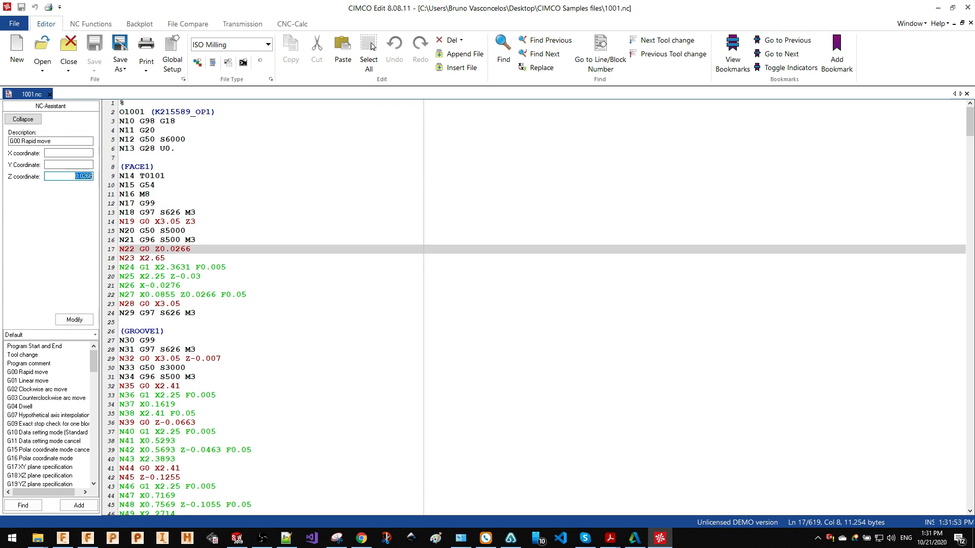
{"action": "type", "text": "0.05"}
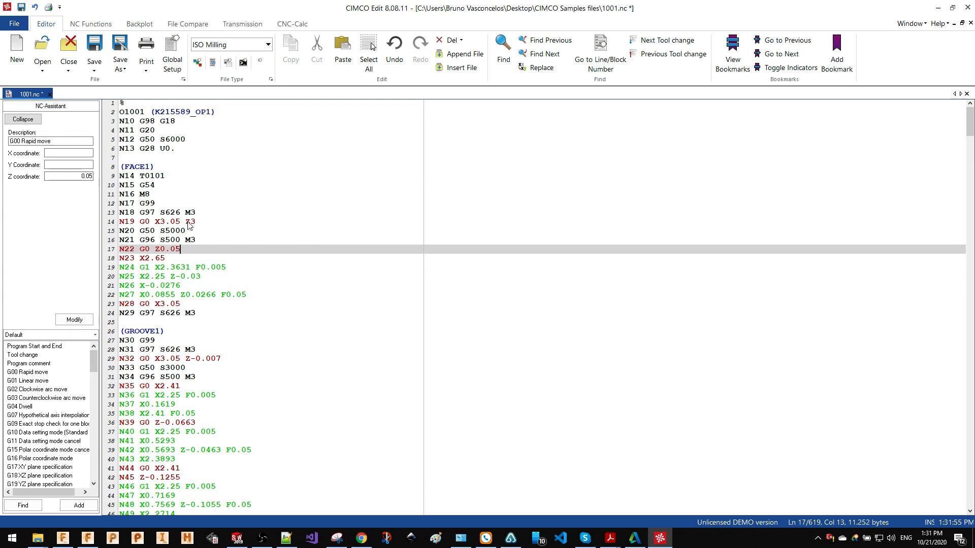
{"action": "left_click", "coordinate": [151, 331]}
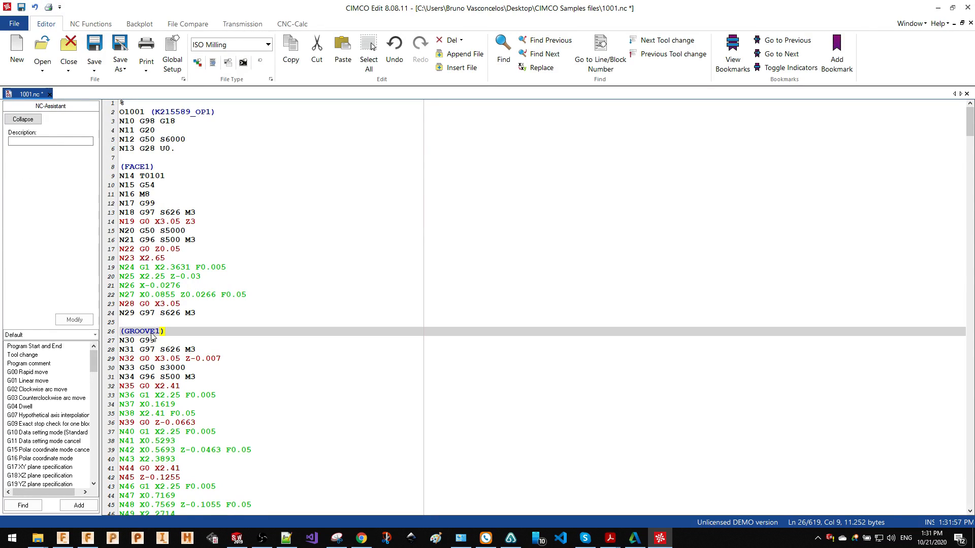
{"action": "left_click", "coordinate": [137, 166]}
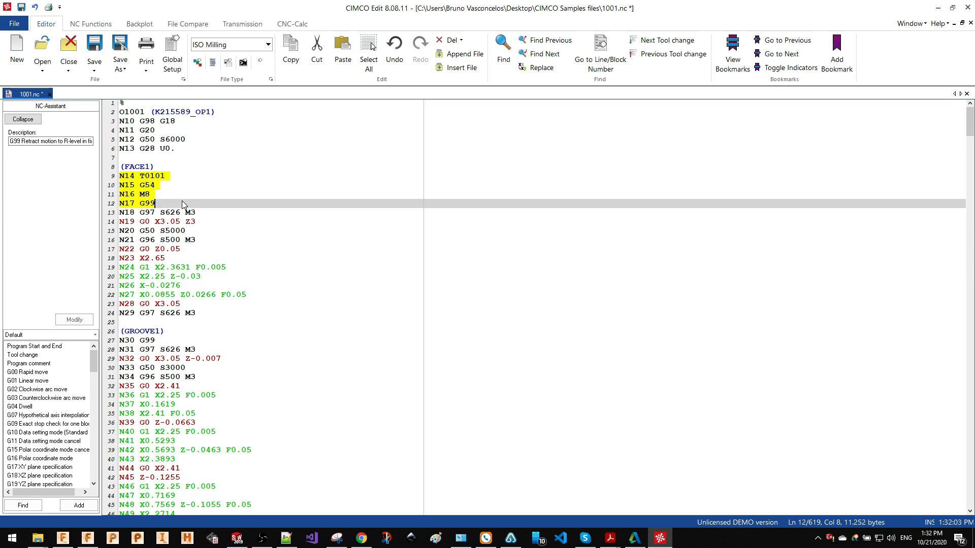
- Undo the Z edit and renumber all blocks from N100 in steps of two
{"action": "left_click", "coordinate": [154, 167]}
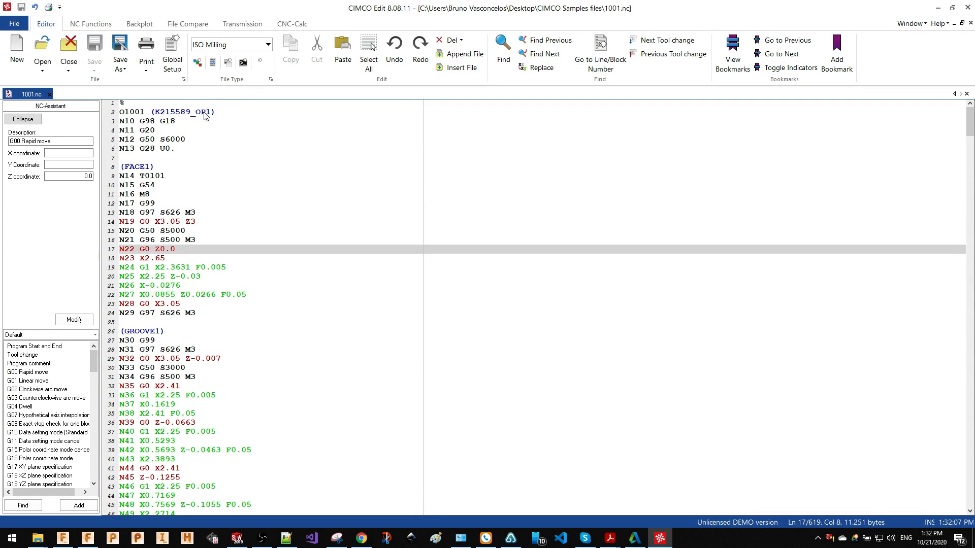
{"action": "left_click", "coordinate": [90, 23]}
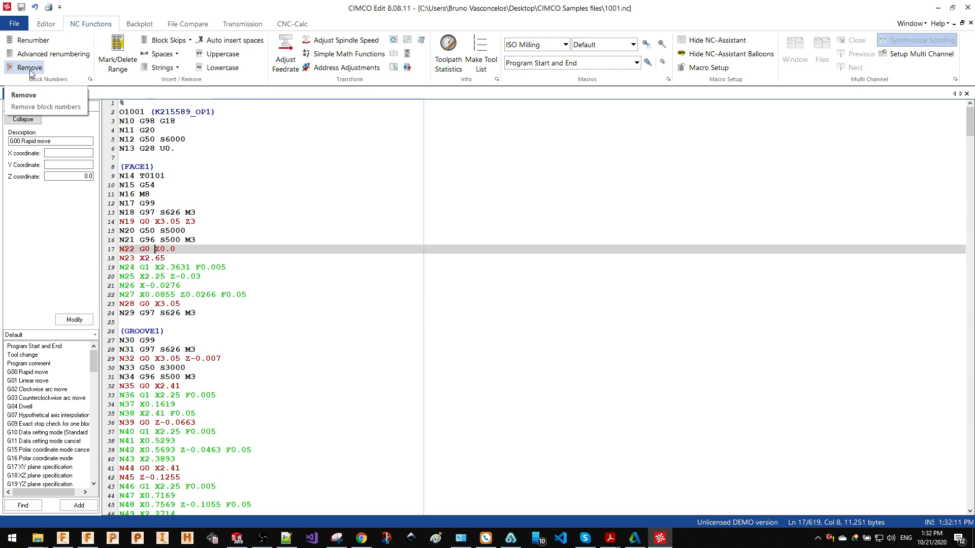
{"action": "left_click", "coordinate": [33, 39]}
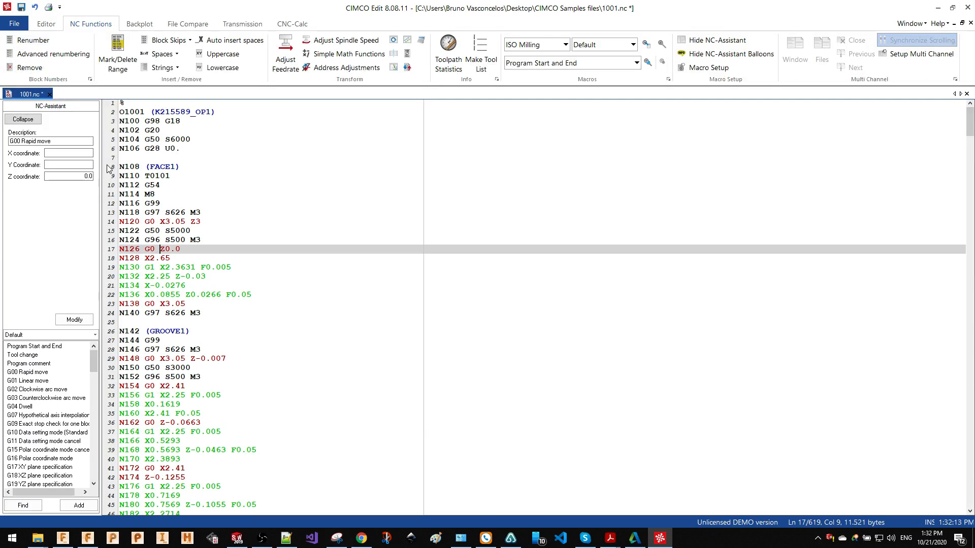
{"action": "mouse_move", "coordinate": [356, 57]}
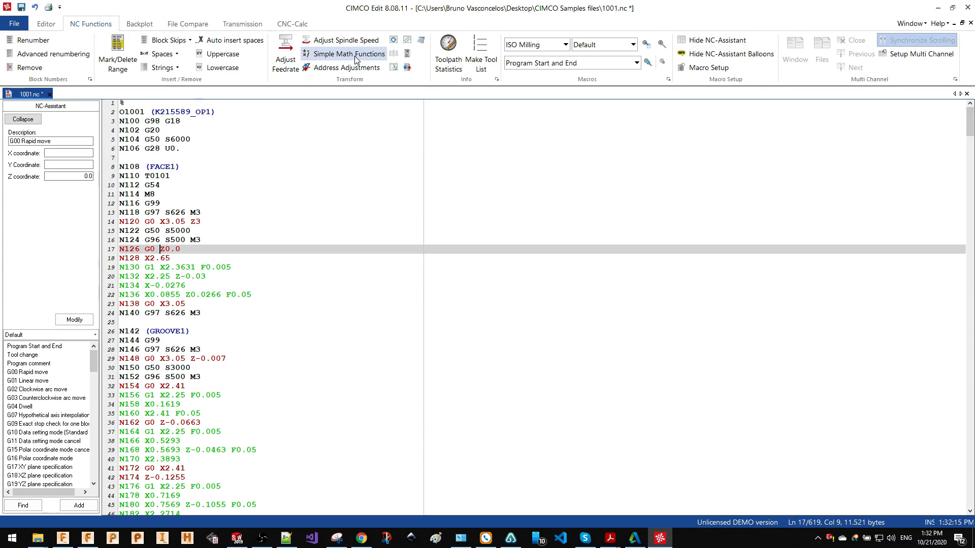
- View the toolpath statistics for the program and close them again
{"action": "left_click", "coordinate": [447, 48]}
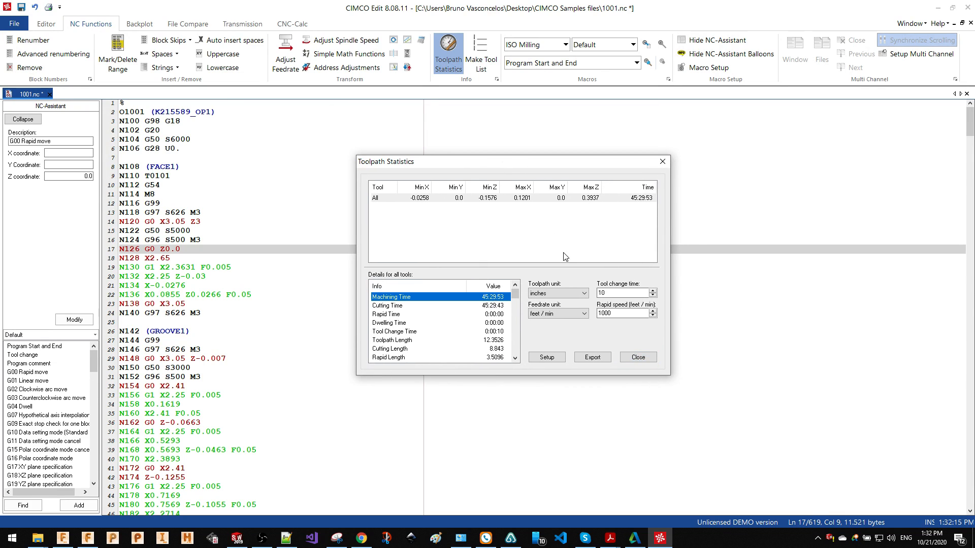
{"action": "left_click", "coordinate": [637, 357]}
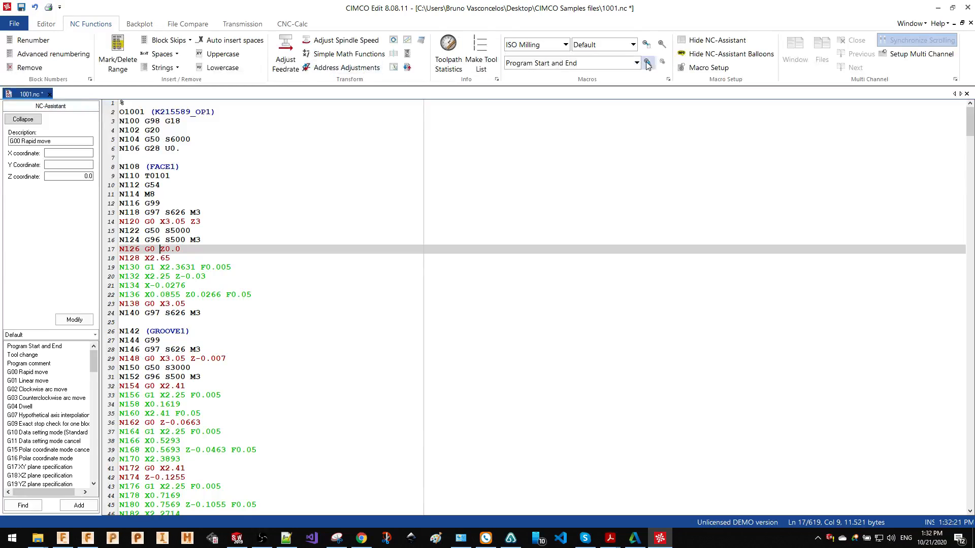
- Review the Tool change macro in Macro Setup and switch machine type to ISO Turning
{"action": "left_click", "coordinate": [708, 67]}
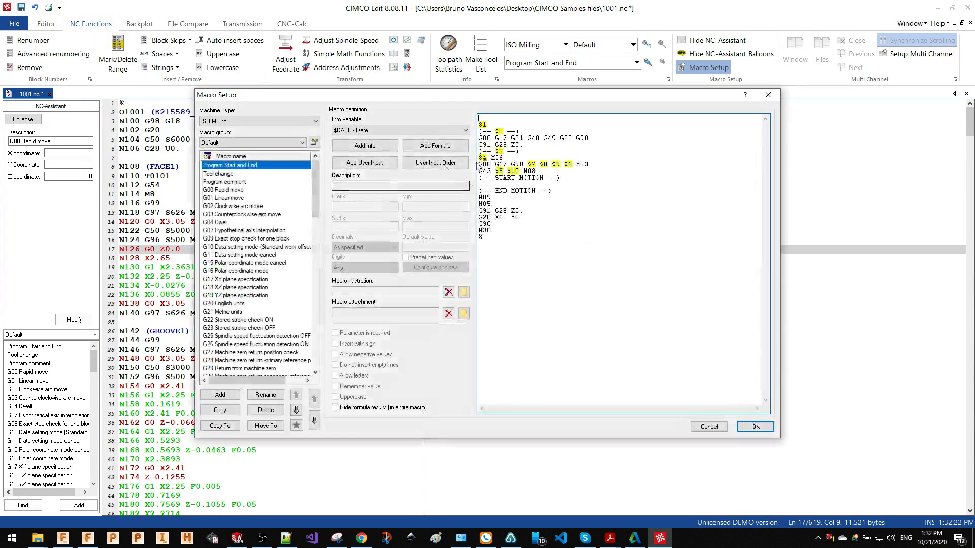
{"action": "left_click", "coordinate": [219, 174]}
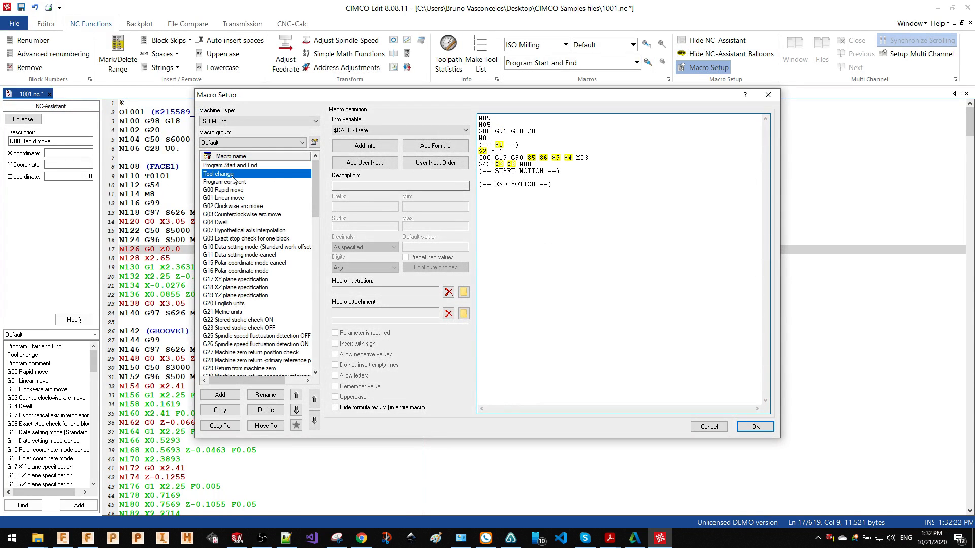
{"action": "key", "text": "ctrl+a"}
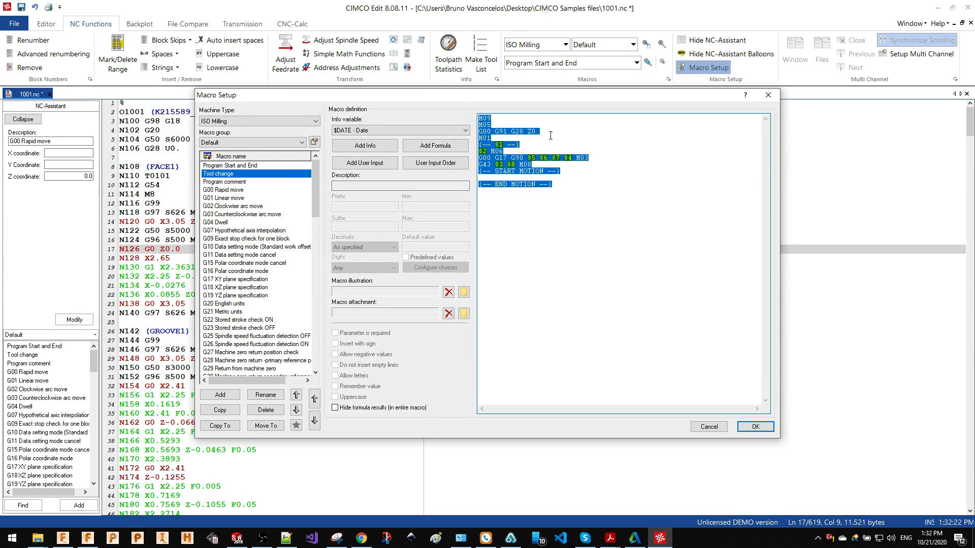
{"action": "mouse_move", "coordinate": [767, 94]}
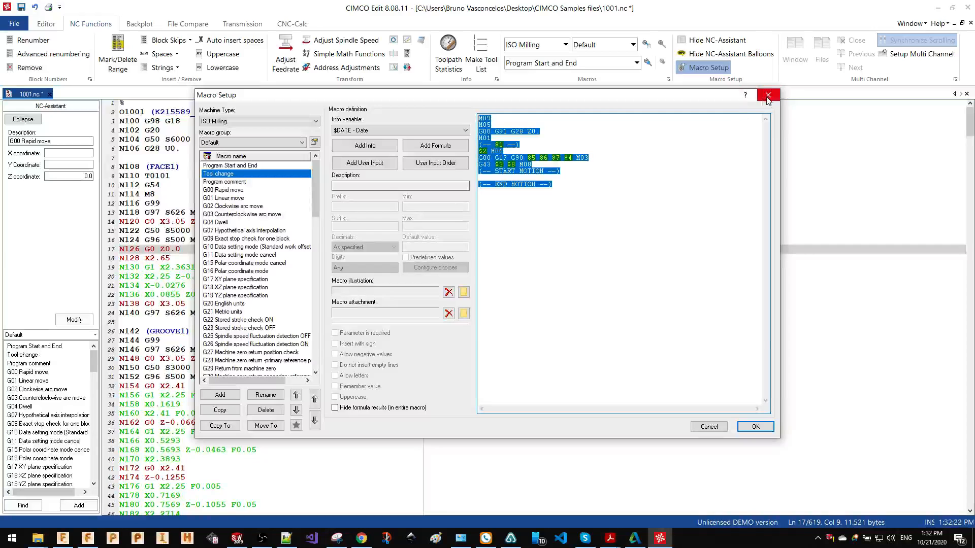
{"action": "mouse_move", "coordinate": [276, 121]}
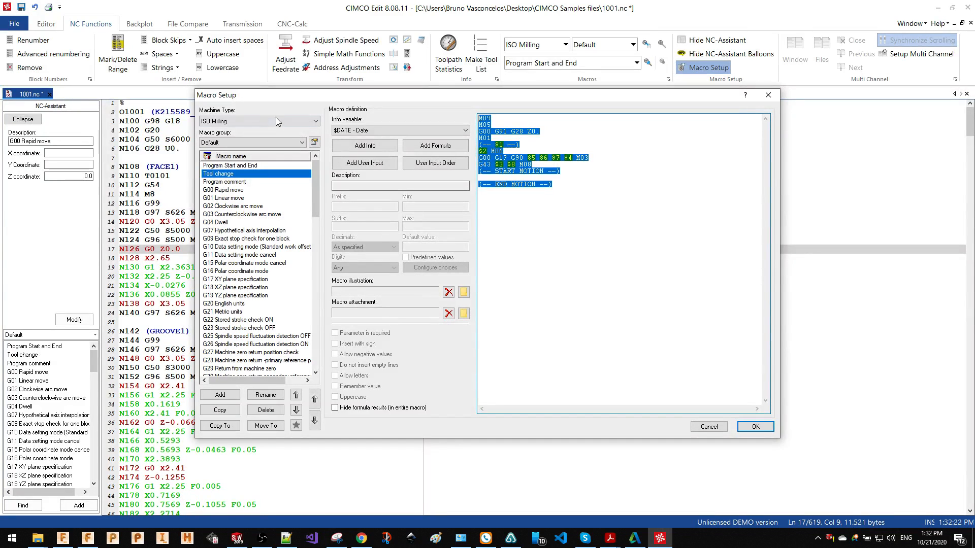
{"action": "left_click", "coordinate": [258, 120]}
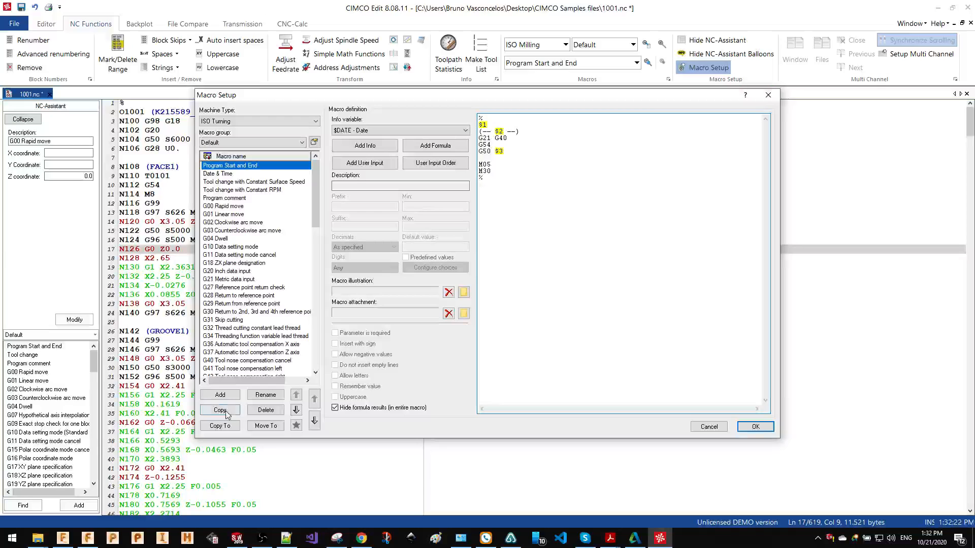
- Add a new ISO Turning macro named 'Date & Time'
{"action": "left_click", "coordinate": [219, 394]}
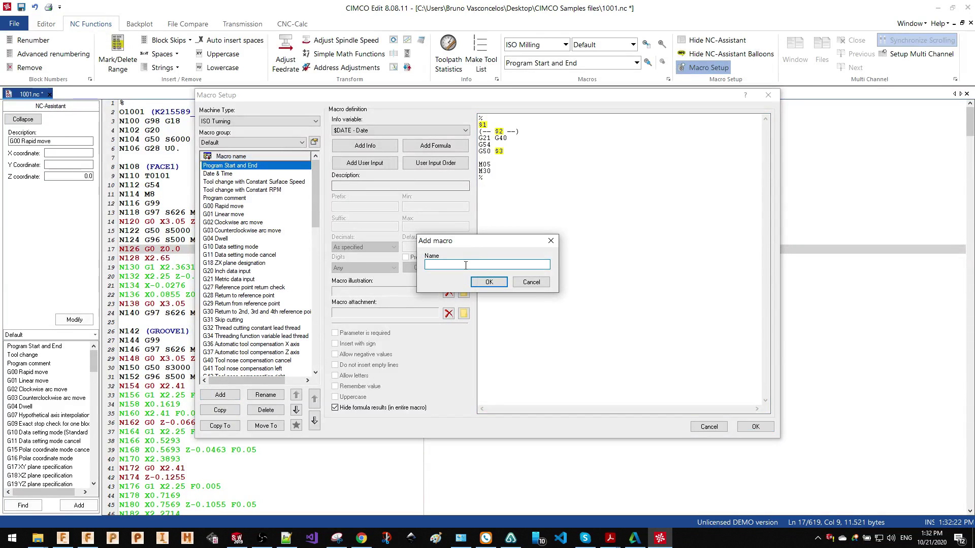
{"action": "type", "text": "Date"}
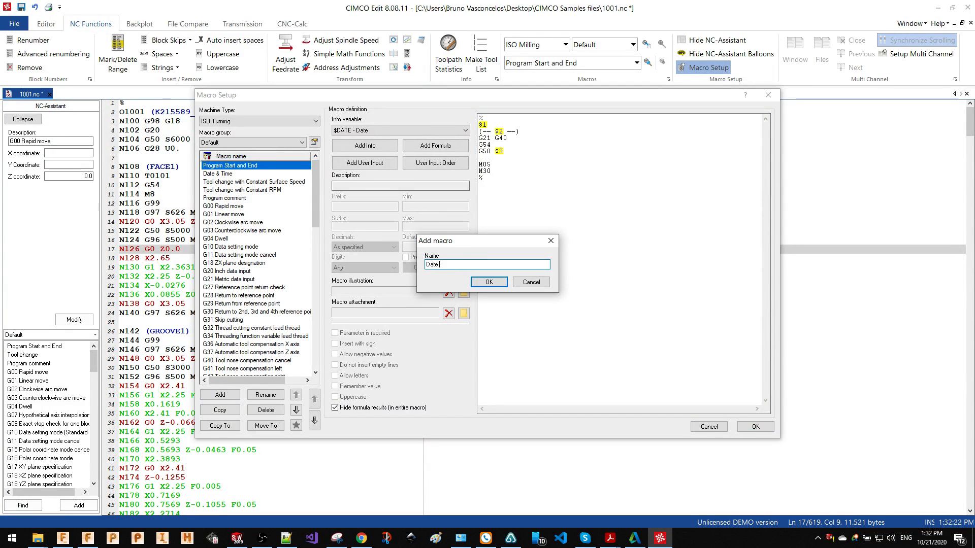
{"action": "type", "text": "& Time"}
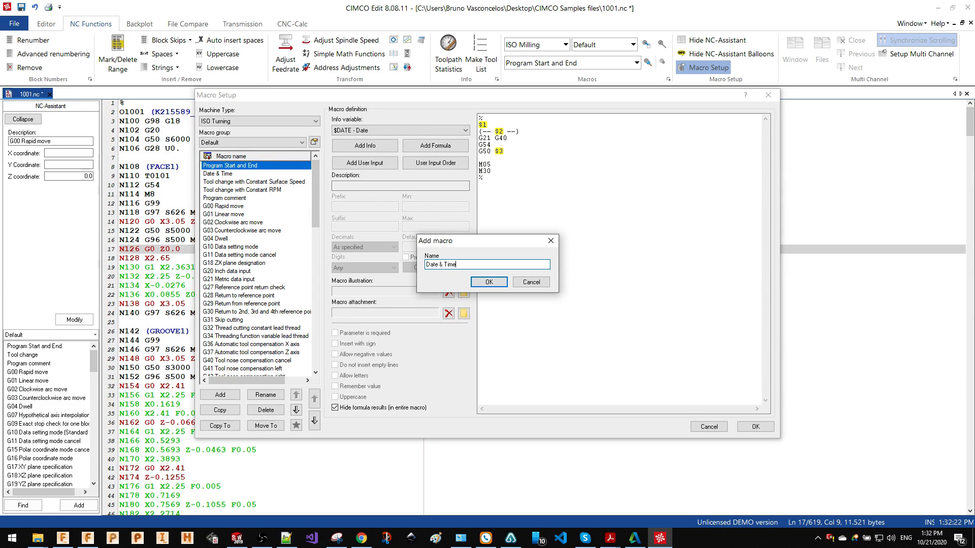
- Insert the $DATE and $TIME info variables into the macro and save it
{"action": "left_click", "coordinate": [489, 281]}
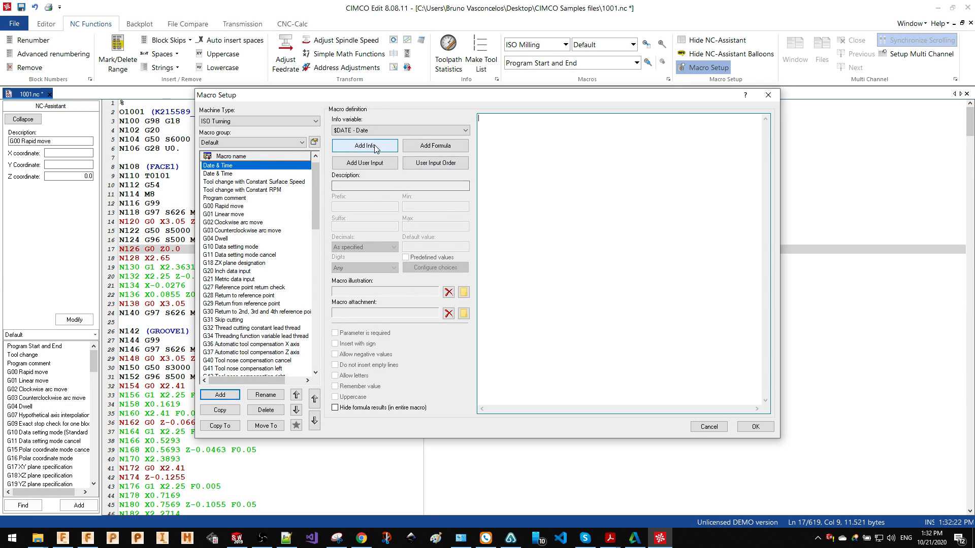
{"action": "left_click", "coordinate": [461, 130]}
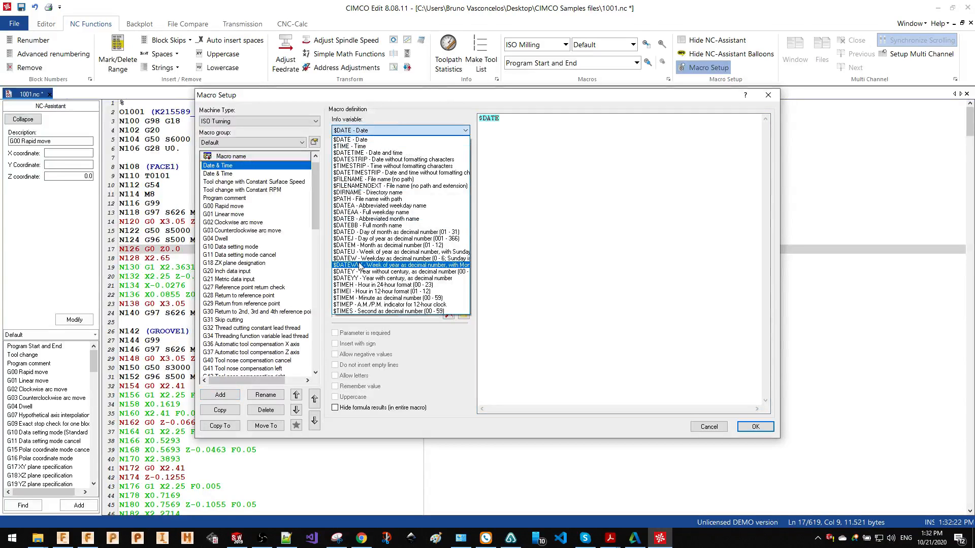
{"action": "left_click", "coordinate": [363, 145]}
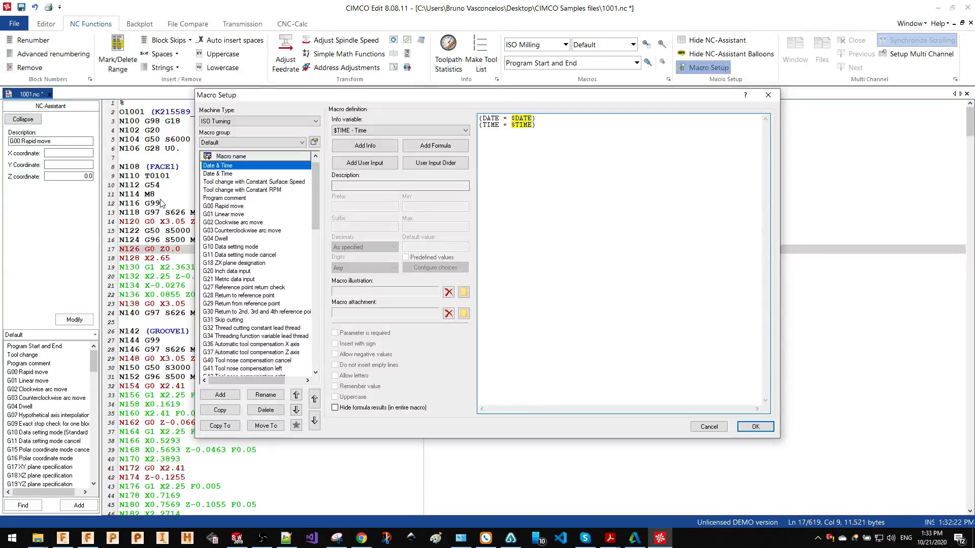
{"action": "scroll", "scroll_direction": "down", "scroll_amount": 3}
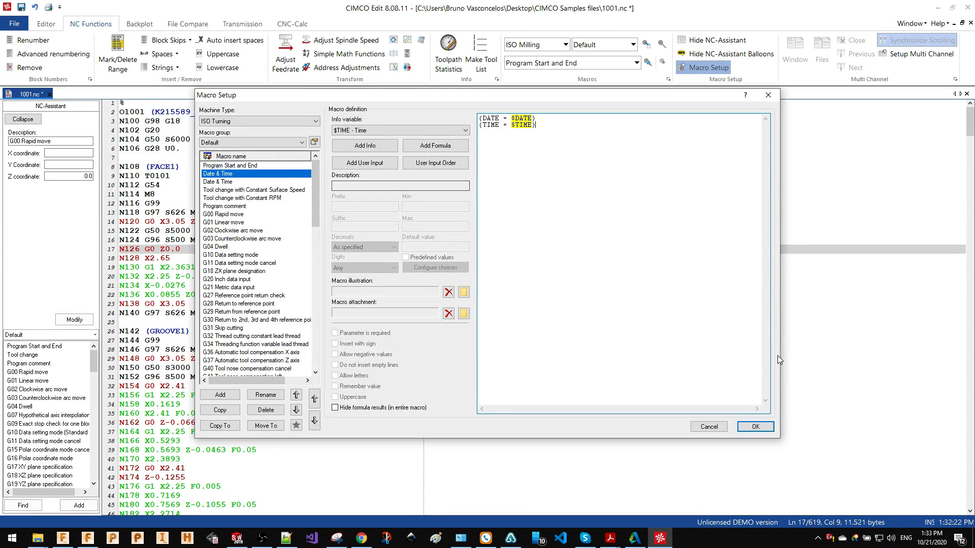
{"action": "left_click", "coordinate": [754, 426]}
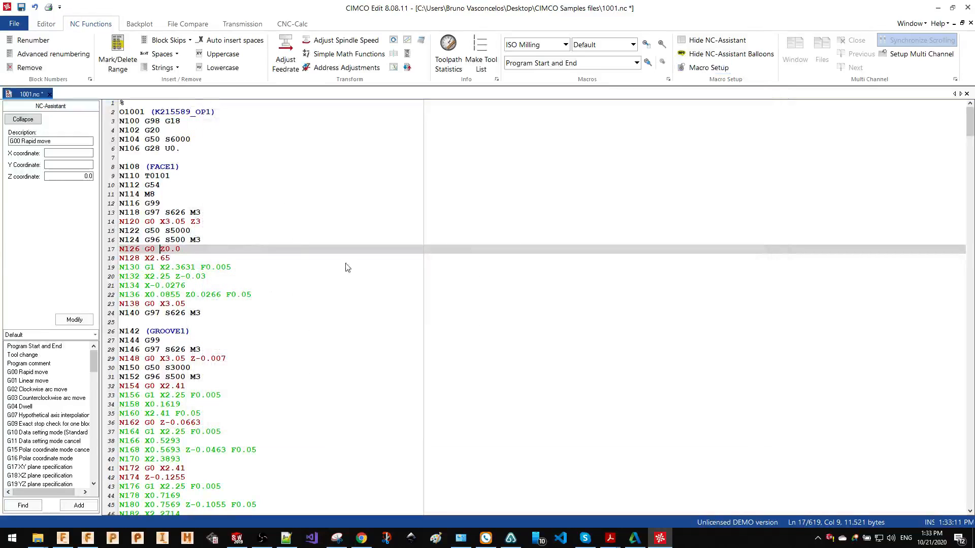
- Switch the NC-Assistant to ISO Turning macros and insert the Date & Time comment lines
{"action": "left_click", "coordinate": [562, 44]}
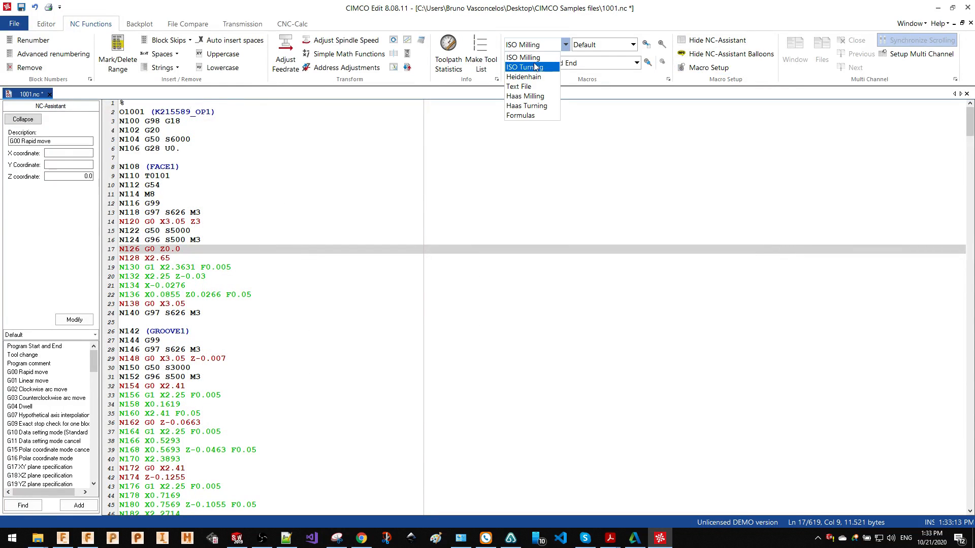
{"action": "left_click", "coordinate": [527, 67]}
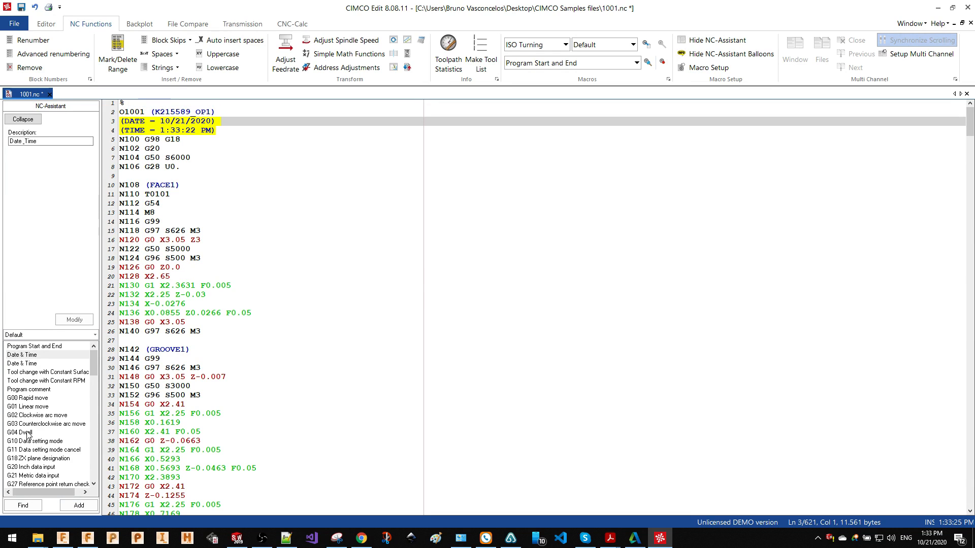
{"action": "mouse_move", "coordinate": [28, 398]}
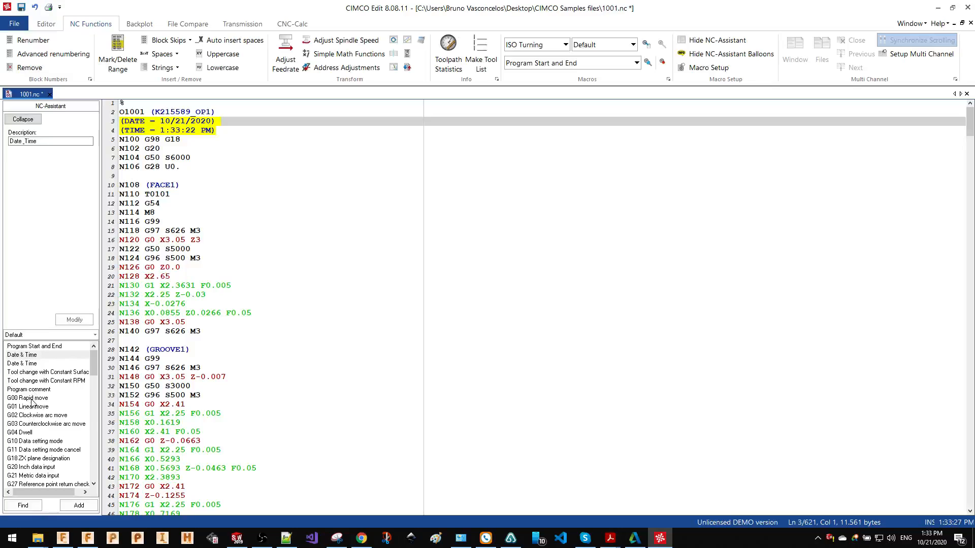
{"action": "left_click", "coordinate": [28, 397]}
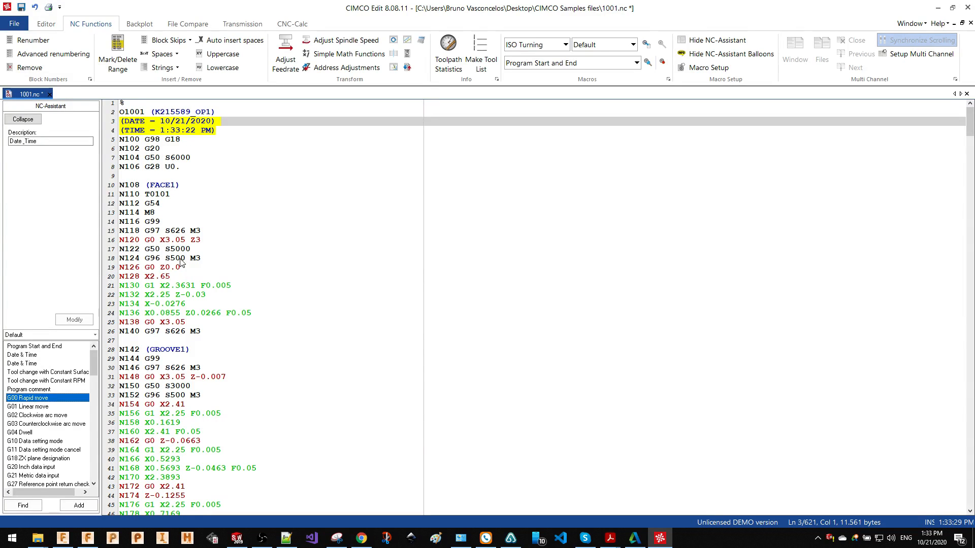
- Insert a G00 rapid move block with X 5 and Z 2 and save program 1001
{"action": "left_click", "coordinate": [180, 231]}
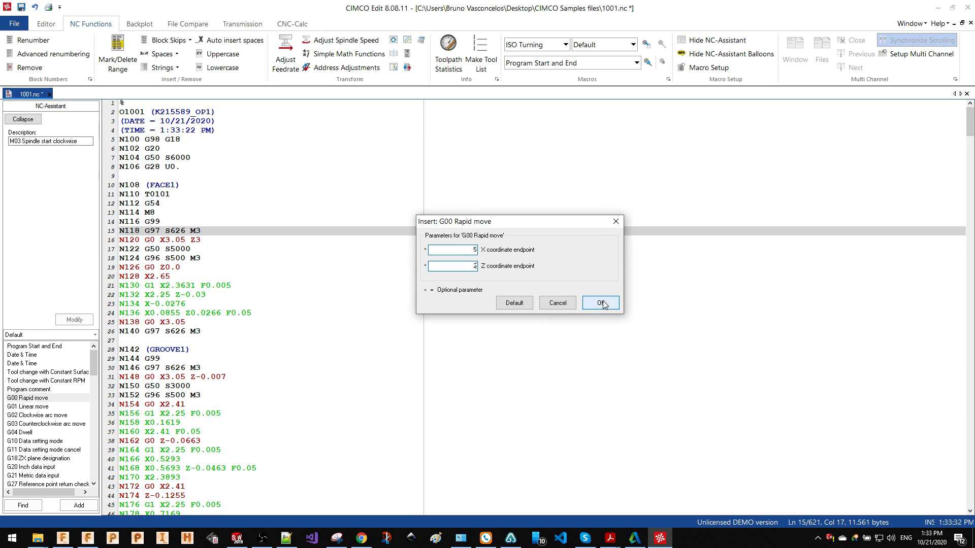
{"action": "left_click", "coordinate": [599, 302]}
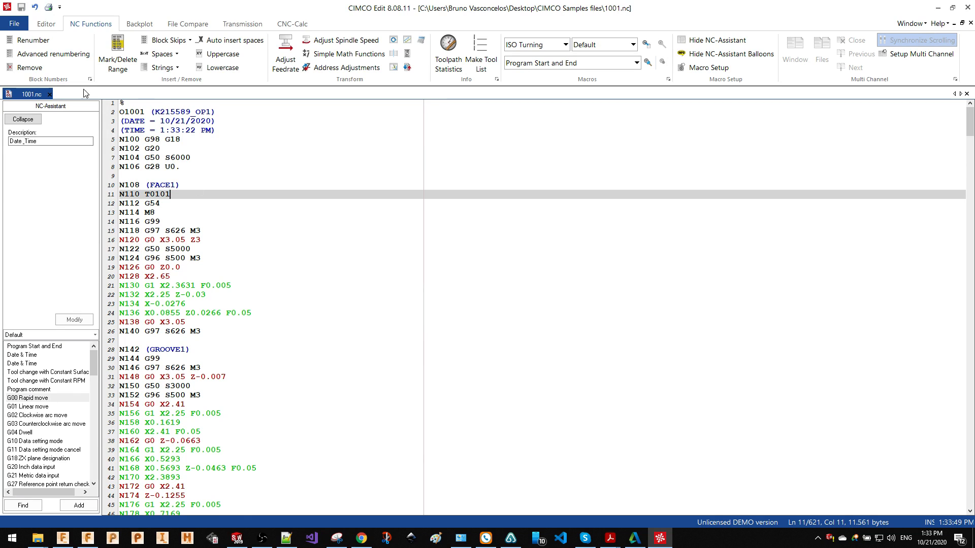
{"action": "left_click", "coordinate": [139, 23]}
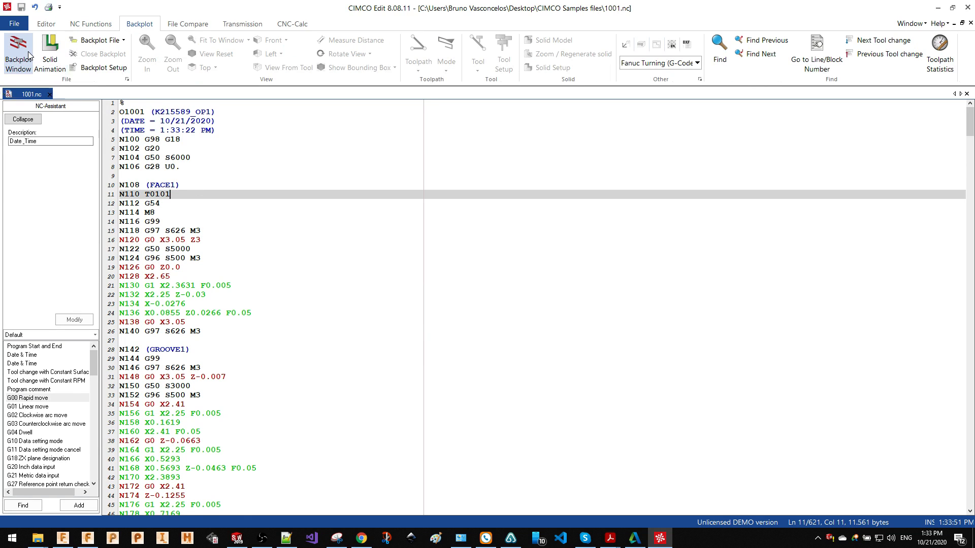
- Backplot the turning toolpath of program 1001 and fit it in the view
{"action": "left_click", "coordinate": [18, 52]}
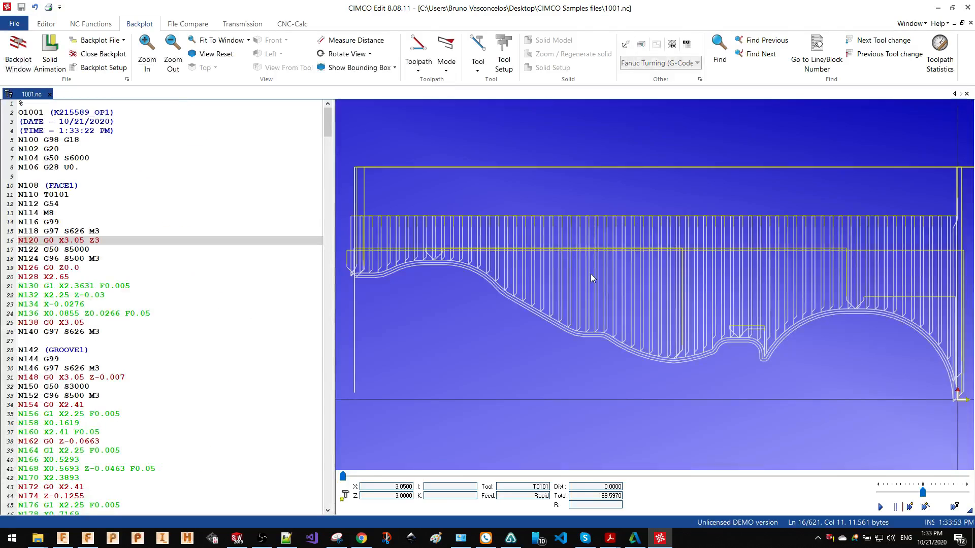
{"action": "mouse_move", "coordinate": [354, 276]}
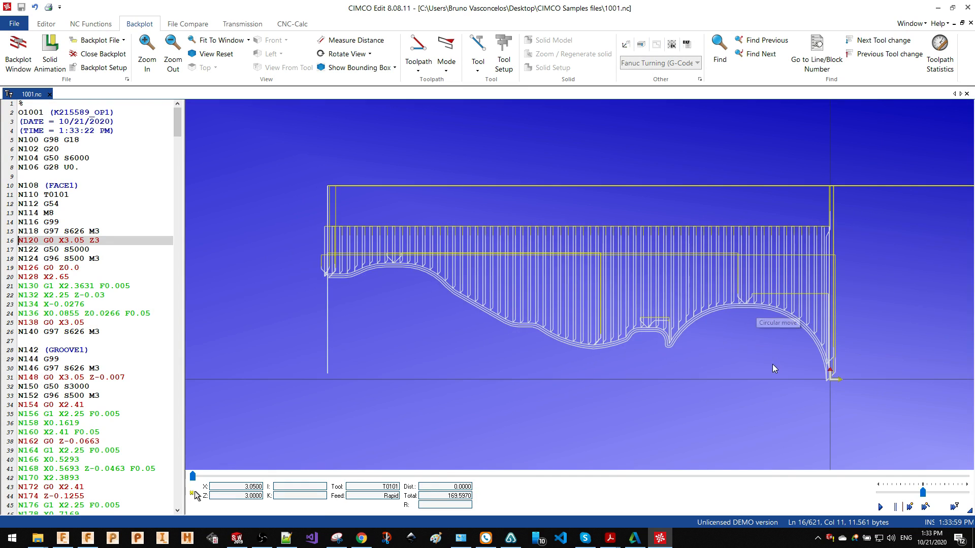
{"action": "mouse_move", "coordinate": [328, 295]}
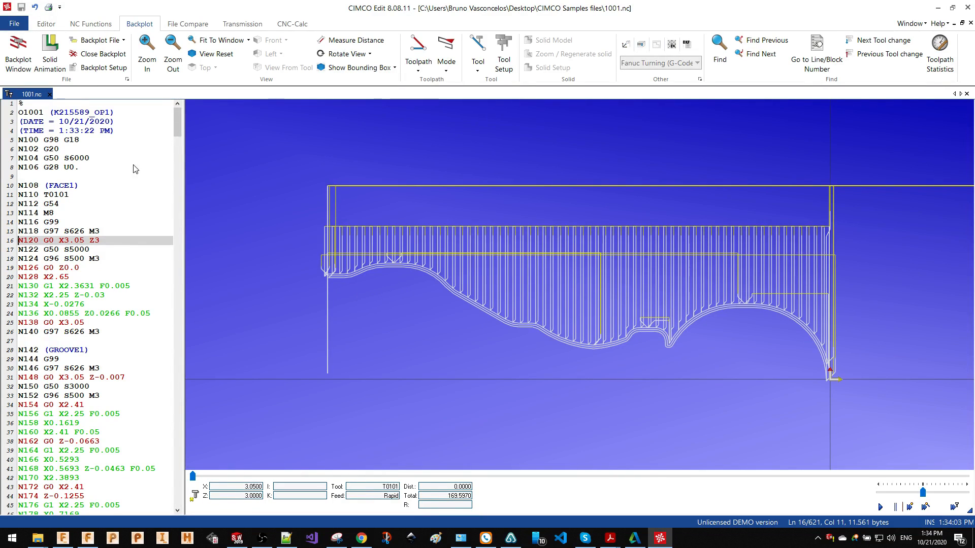
{"action": "scroll", "scroll_direction": "down", "scroll_amount": 3}
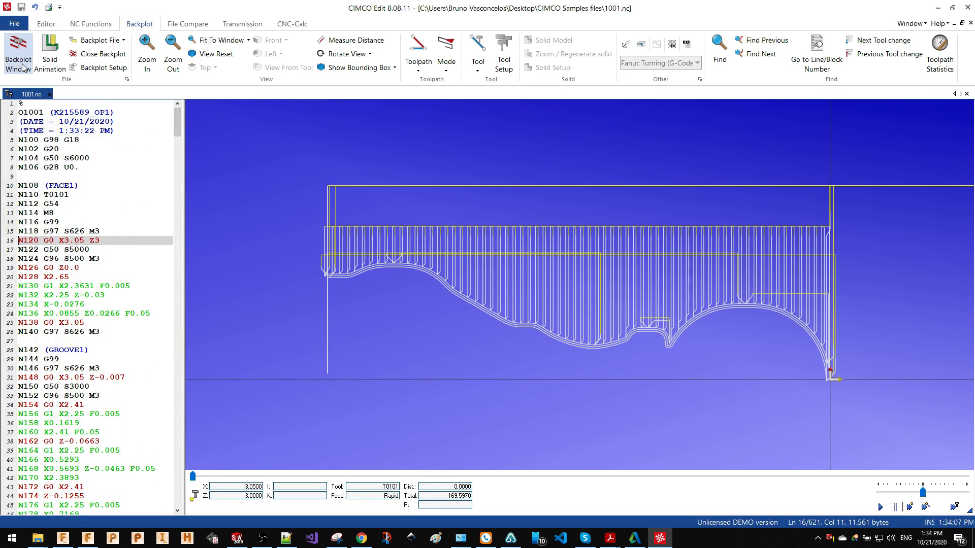
{"action": "mouse_move", "coordinate": [807, 380]}
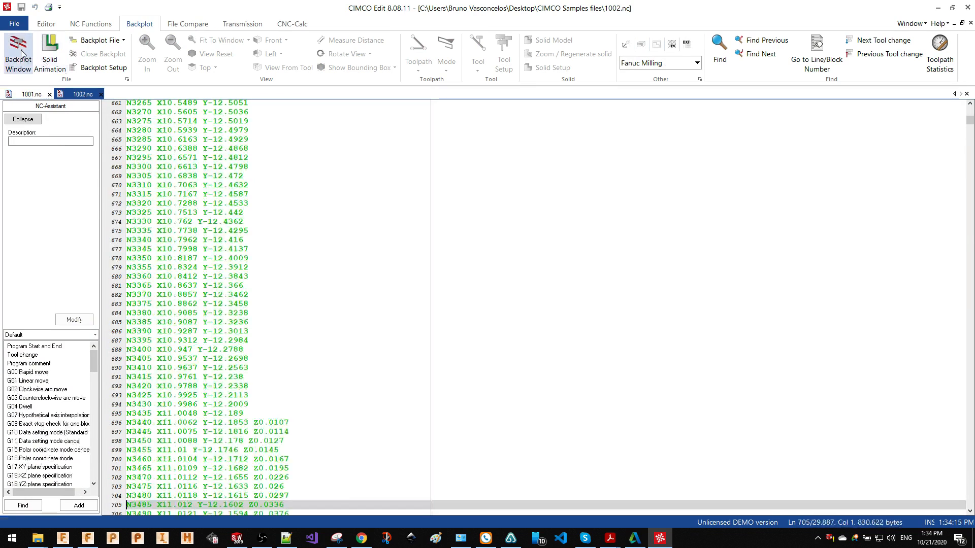
- Backplot program 1002's milling toolpath over the Intro to 2.5 Axis v2.STL solid model
{"action": "left_click", "coordinate": [17, 52]}
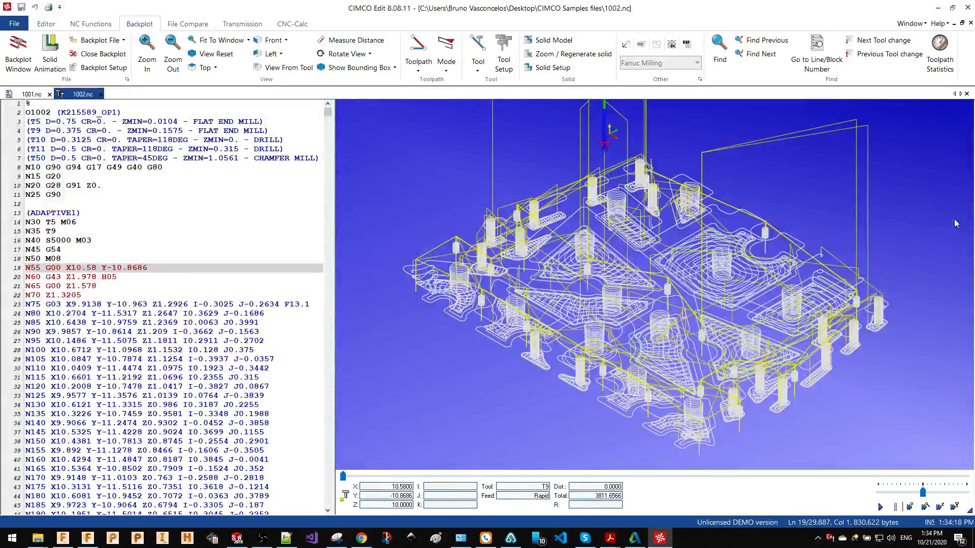
{"action": "left_click", "coordinate": [656, 43]}
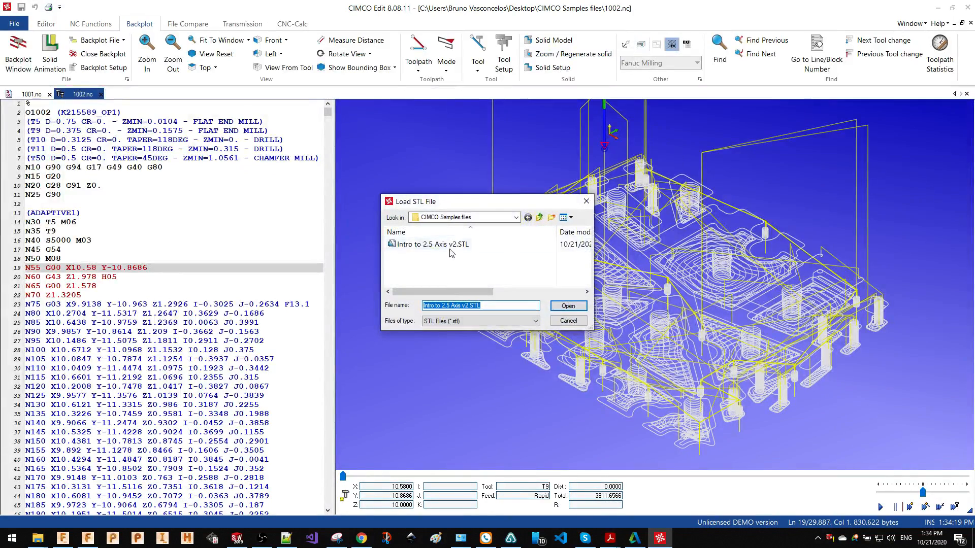
{"action": "left_click", "coordinate": [567, 305]}
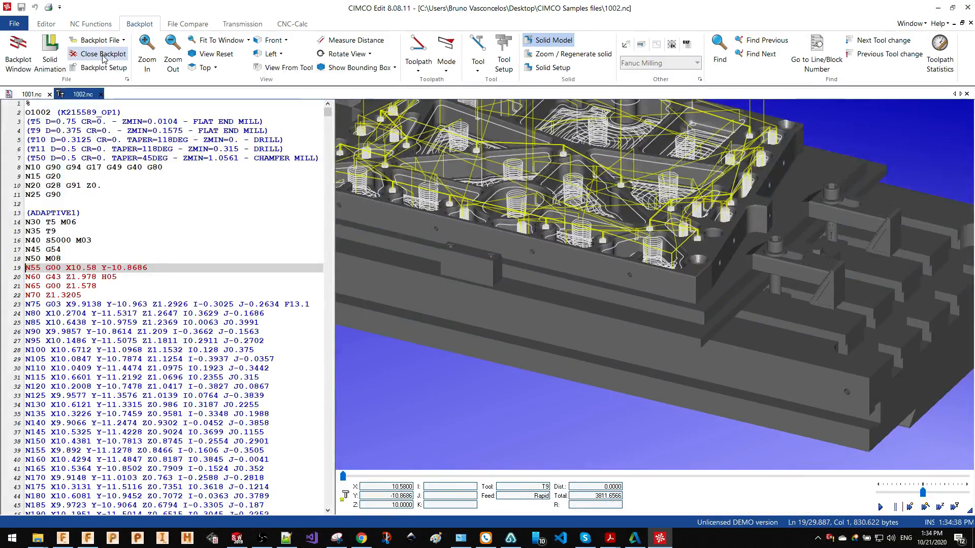
- Close the backplot and program 1002, returning to the NC functions
{"action": "left_click", "coordinate": [102, 55]}
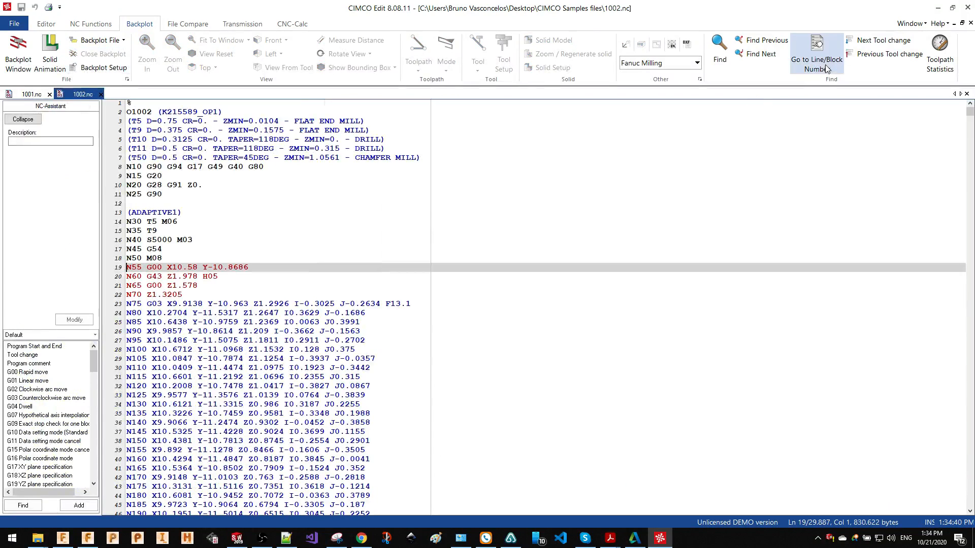
{"action": "mouse_move", "coordinate": [184, 24]}
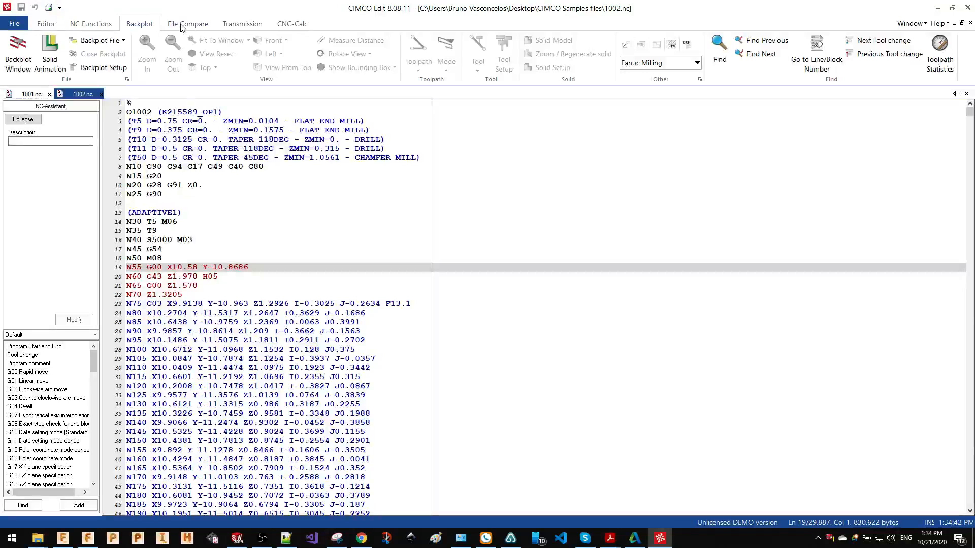
{"action": "left_click", "coordinate": [187, 24]}
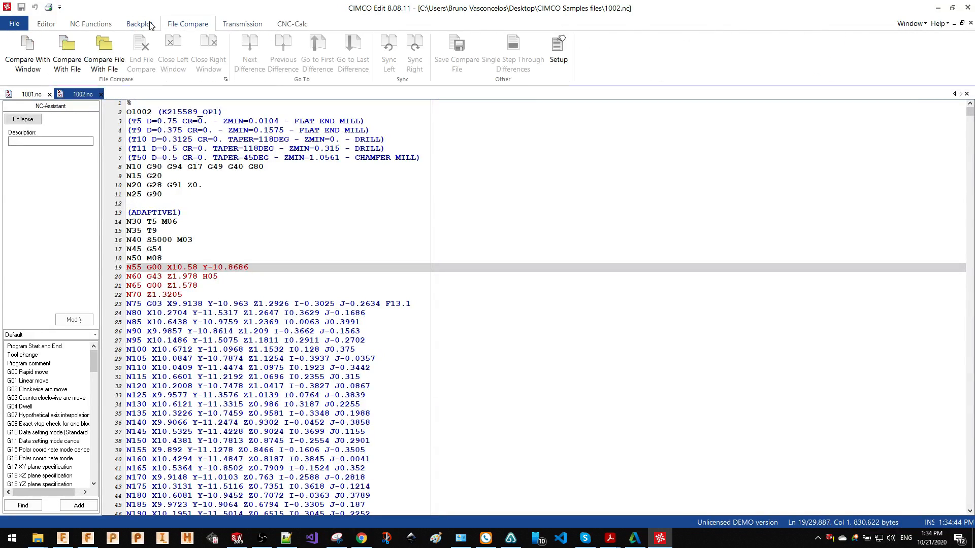
{"action": "left_click", "coordinate": [90, 24]}
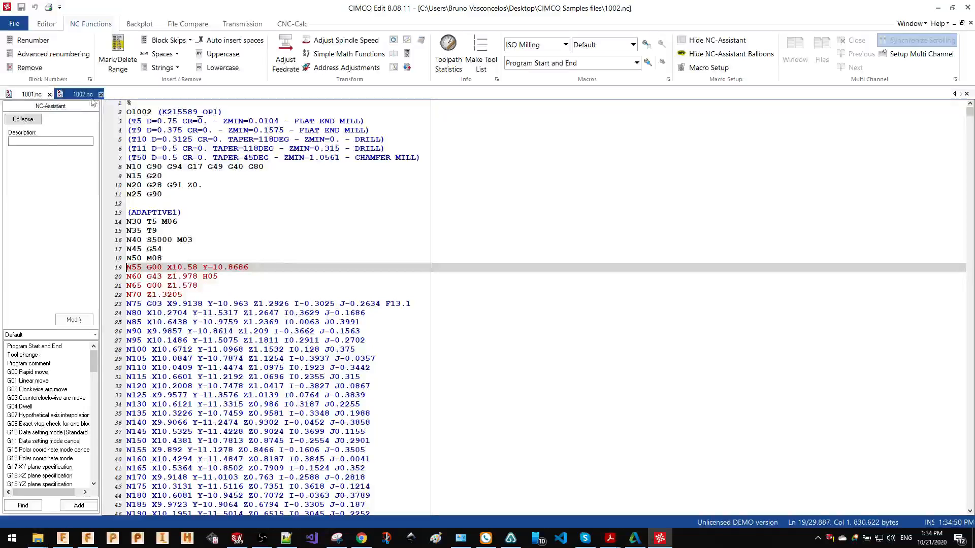
{"action": "left_click", "coordinate": [101, 94]}
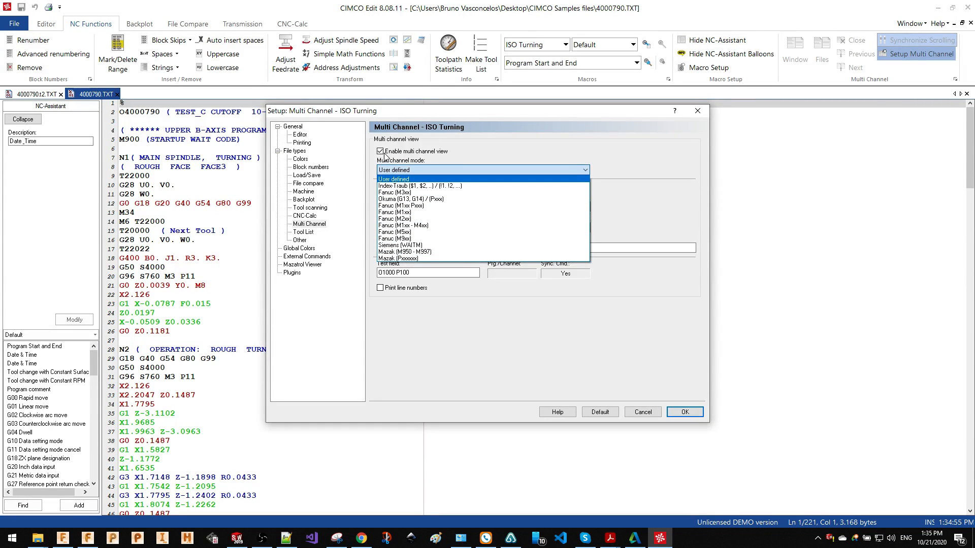
{"action": "mouse_move", "coordinate": [403, 182]}
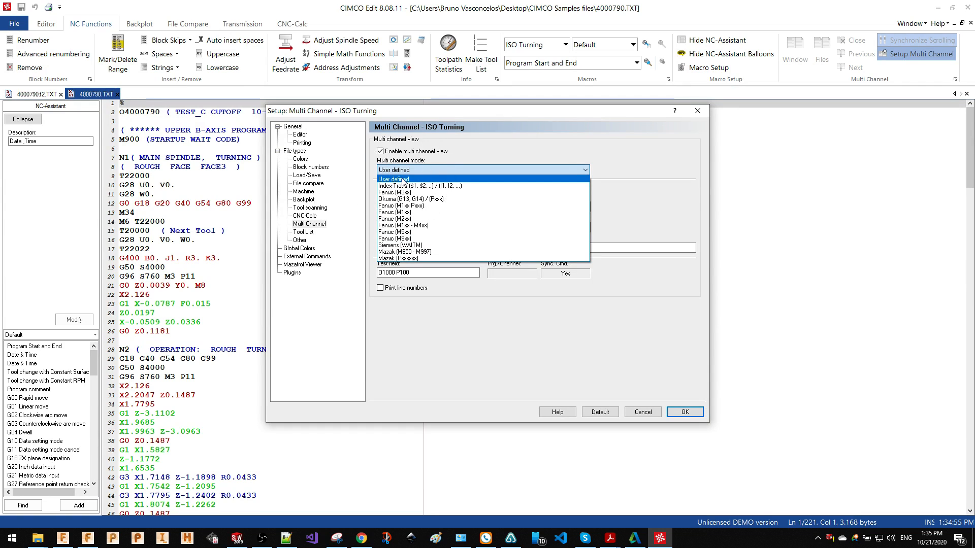
- Enable multi-channel view with the Fanuc (M9xx) channel mode in setup
{"action": "left_click", "coordinate": [380, 151]}
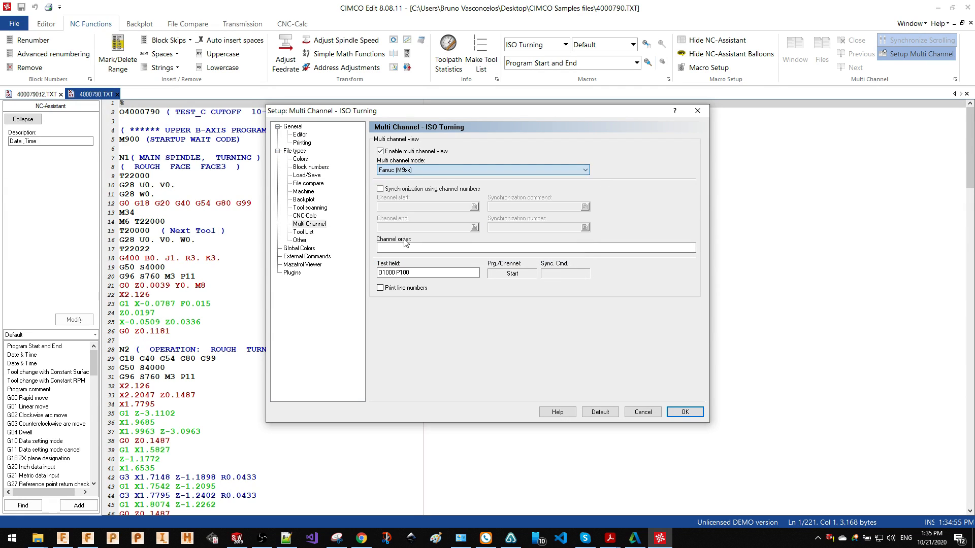
{"action": "mouse_move", "coordinate": [684, 412]}
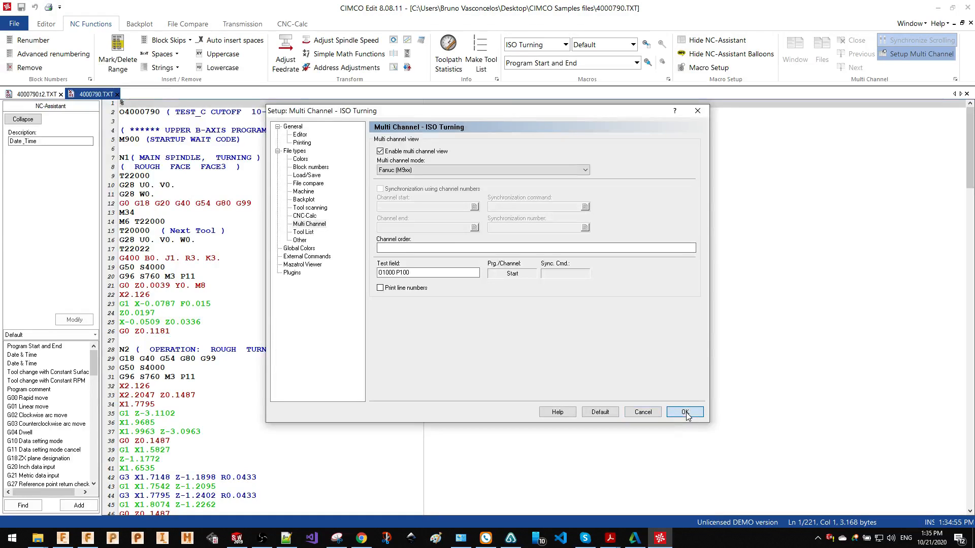
- Assign 4000790.TXT and 4000790t2.TXT to channels 1 and 2 and display both side by side
{"action": "left_click", "coordinate": [684, 412]}
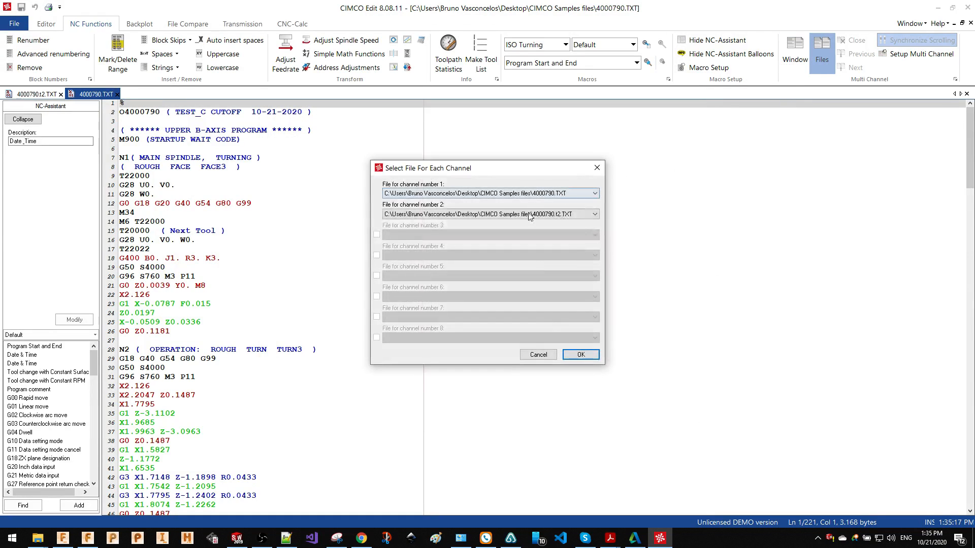
{"action": "left_click", "coordinate": [580, 354]}
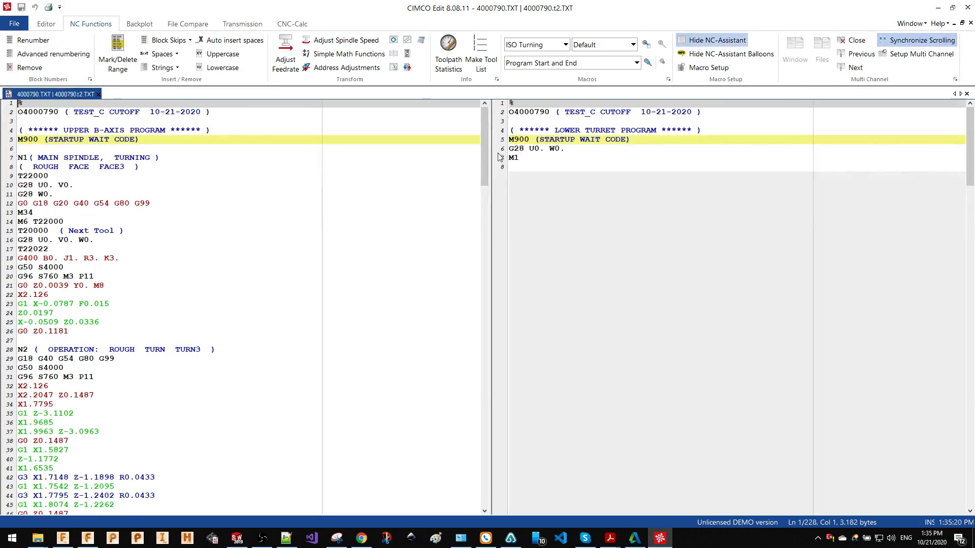
{"action": "scroll", "scroll_direction": "down", "scroll_amount": 3}
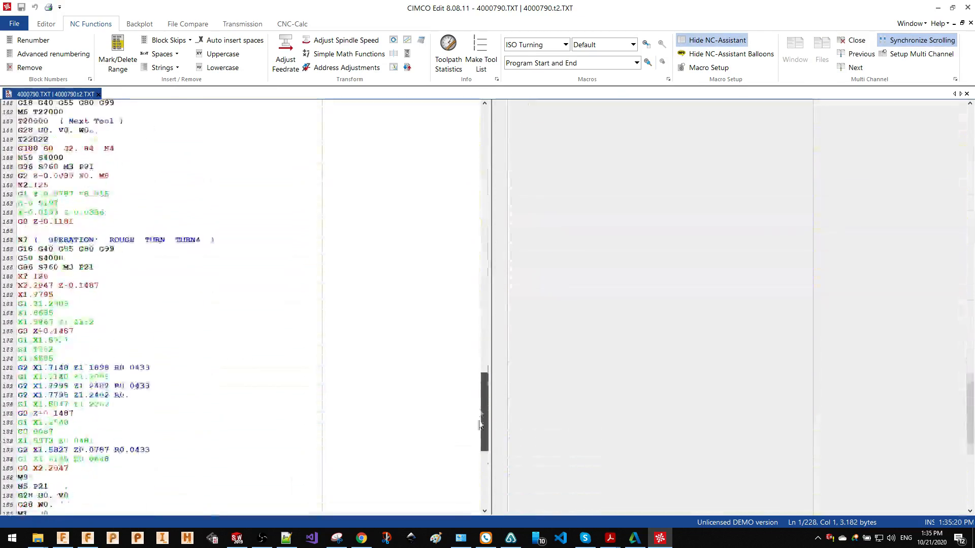
{"action": "scroll", "scroll_direction": "up", "scroll_amount": 3}
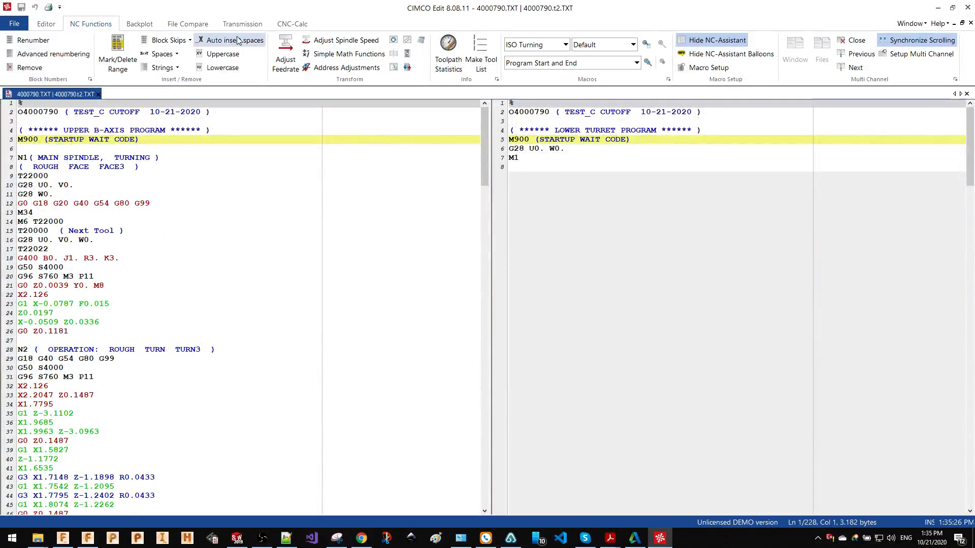
- Review the Toolpath Statistics for the two-channel program and dismiss them
{"action": "left_click", "coordinate": [447, 50]}
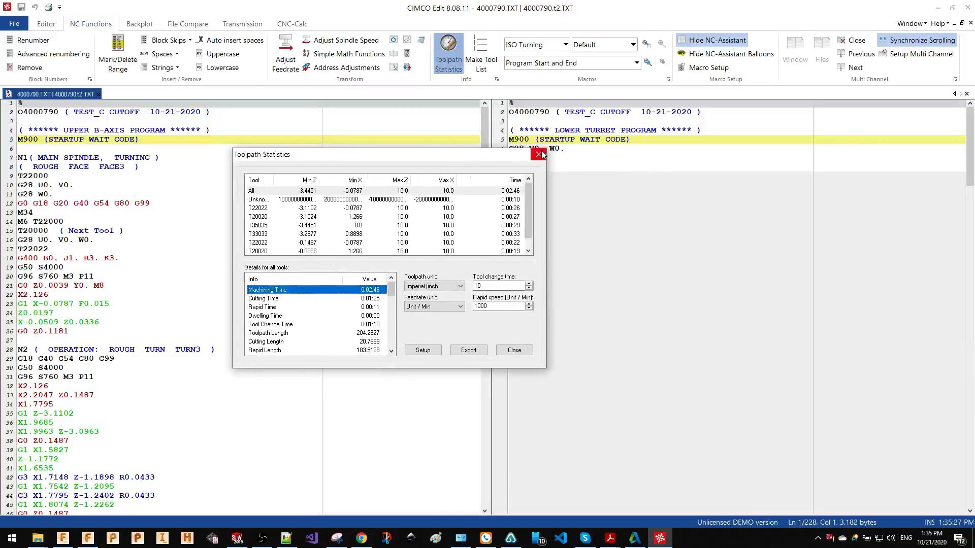
{"action": "left_click", "coordinate": [539, 155]}
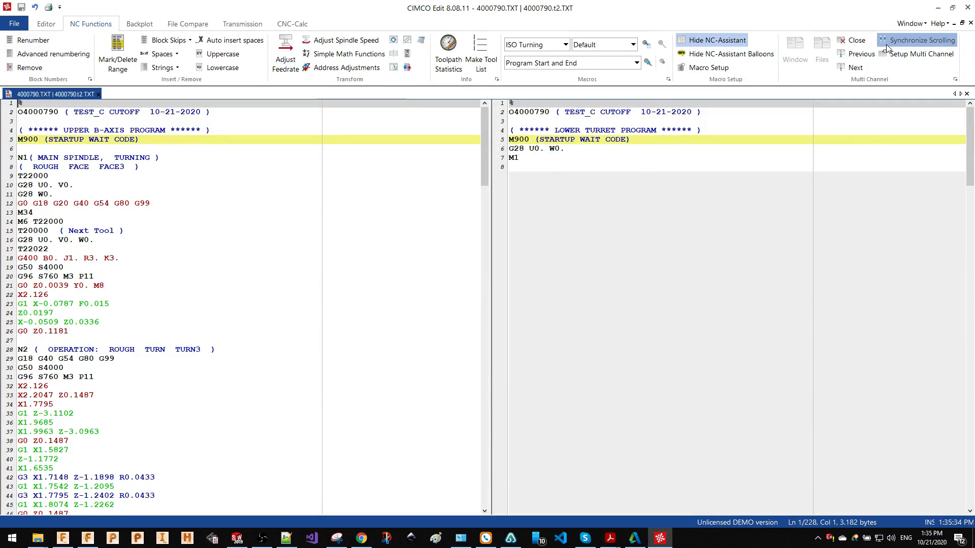
- Return to the single program and select Machine 1 from the DNC machine list on Transmission
{"action": "left_click", "coordinate": [242, 24]}
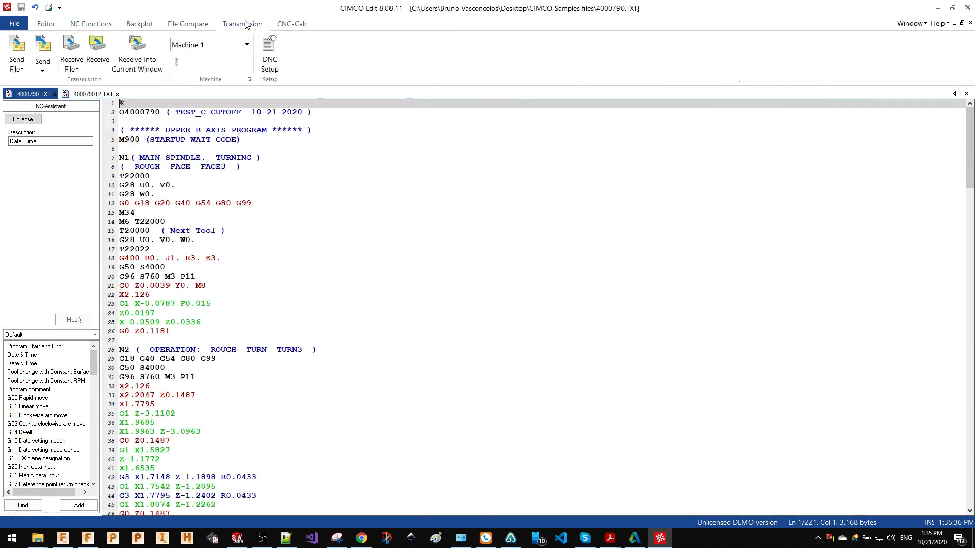
{"action": "mouse_move", "coordinate": [202, 241]}
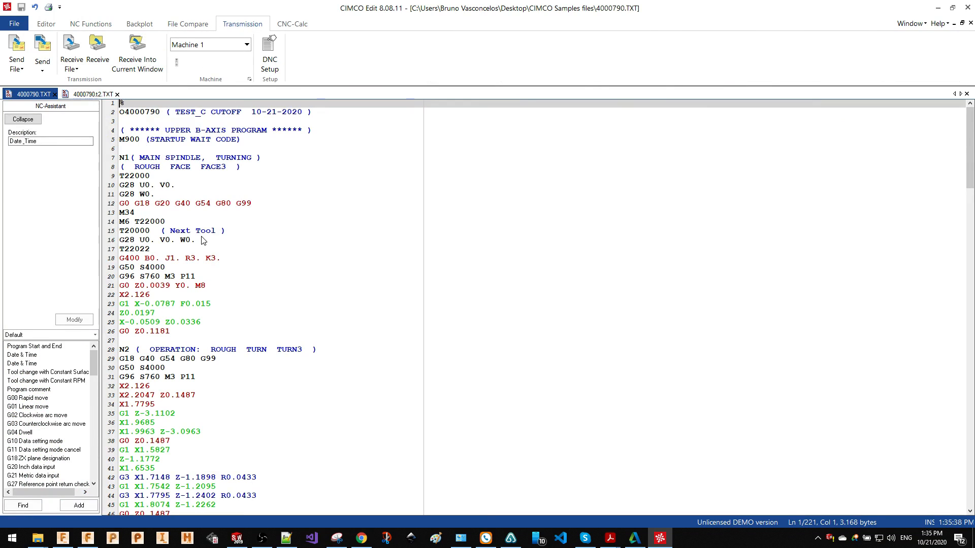
{"action": "left_click", "coordinate": [246, 44]}
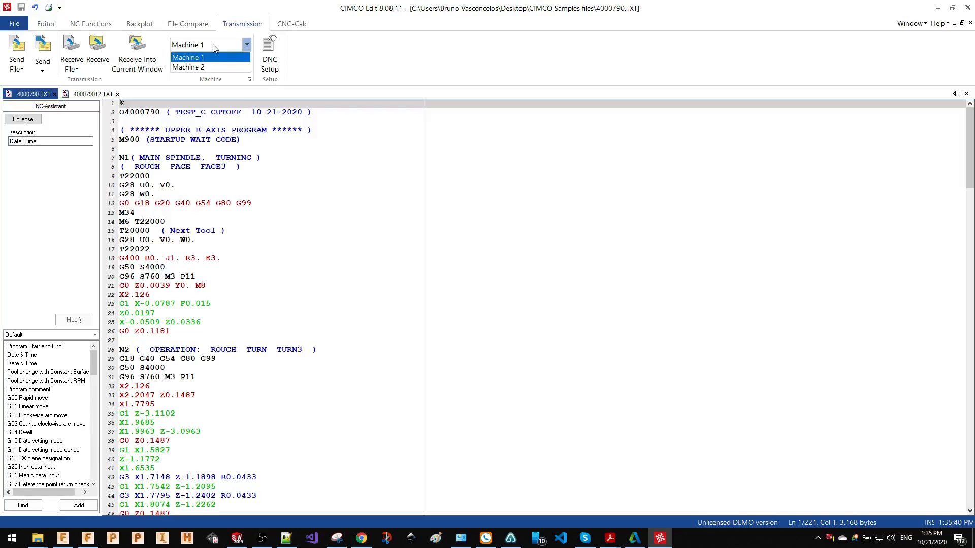
{"action": "left_click", "coordinate": [188, 57]}
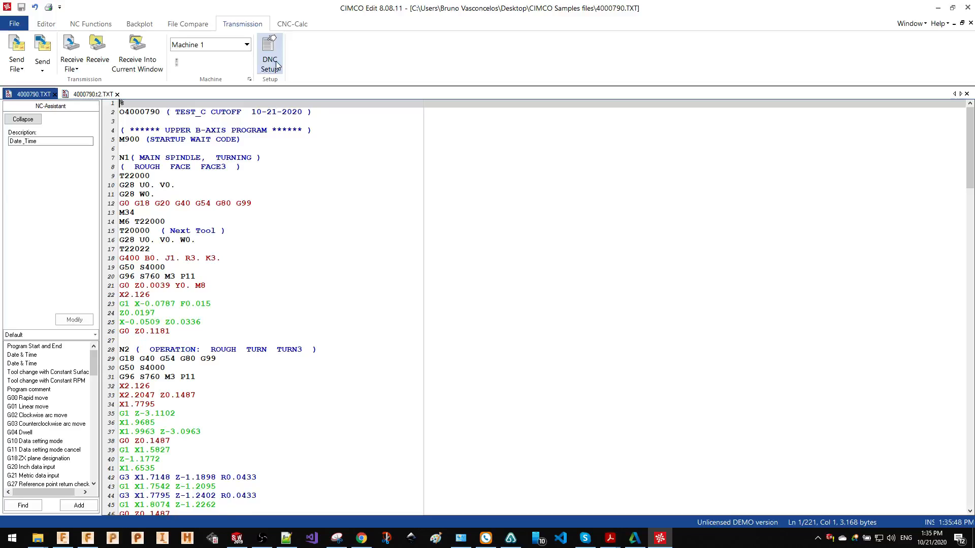
- Review Machine 1's DNC serial settings (COM1, 9600, 7E2), dismissing the no-ports error
{"action": "left_click", "coordinate": [269, 53]}
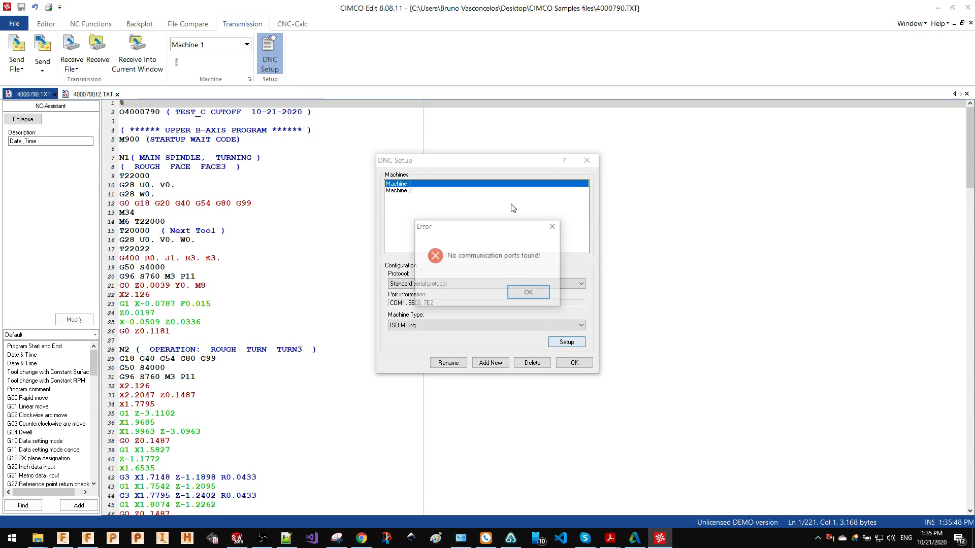
{"action": "left_click", "coordinate": [527, 292]}
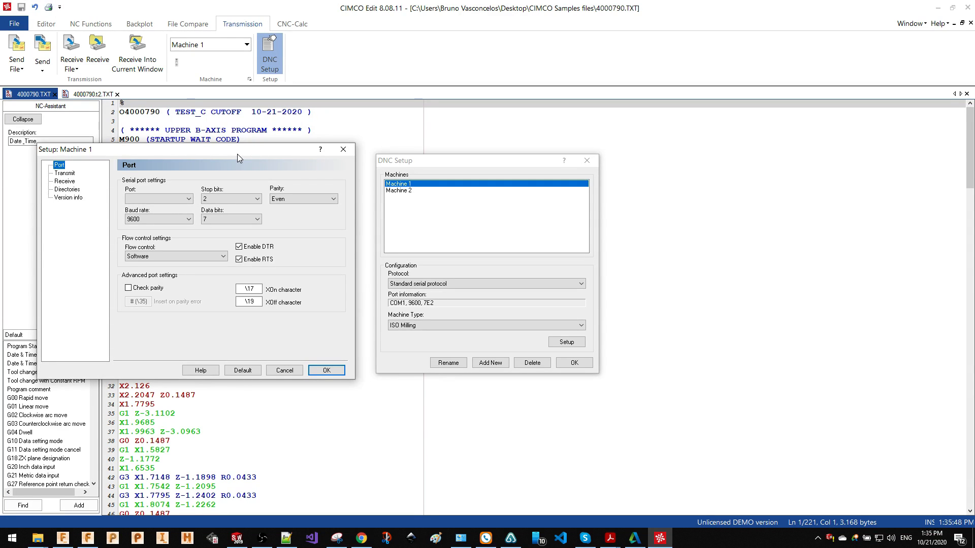
{"action": "mouse_move", "coordinate": [42, 48]}
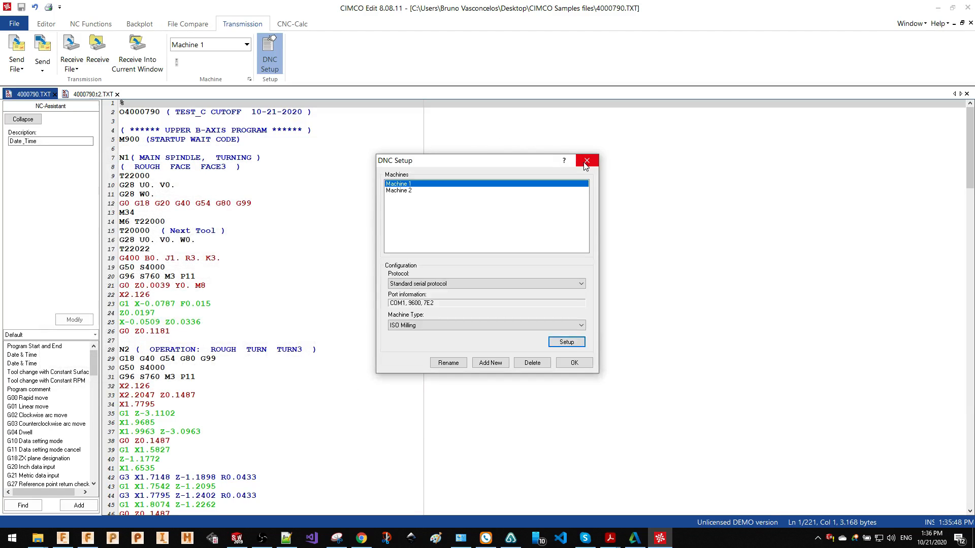
{"action": "left_click", "coordinate": [585, 161]}
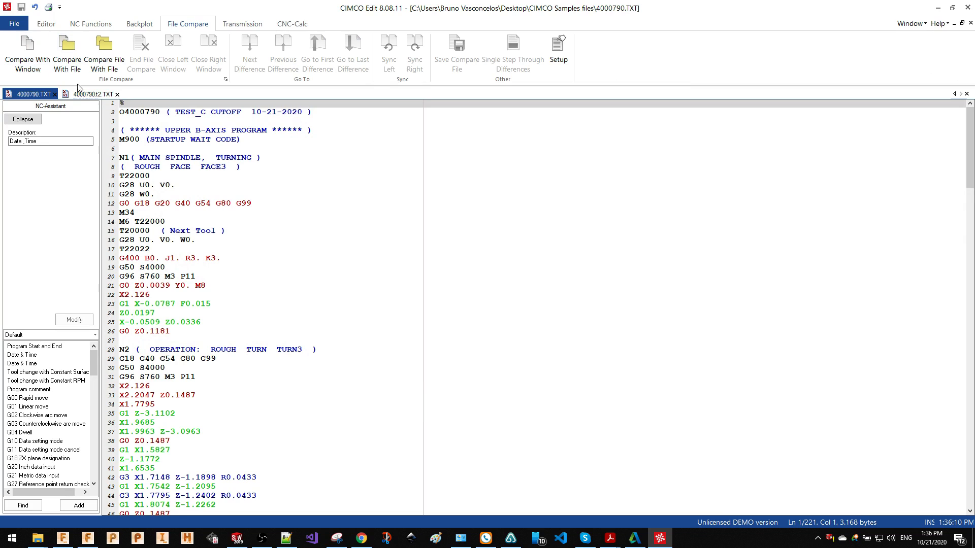
- Compare 1003.nc against 1002.nc and step through the highlighted differing blocks
{"action": "left_click", "coordinate": [118, 93]}
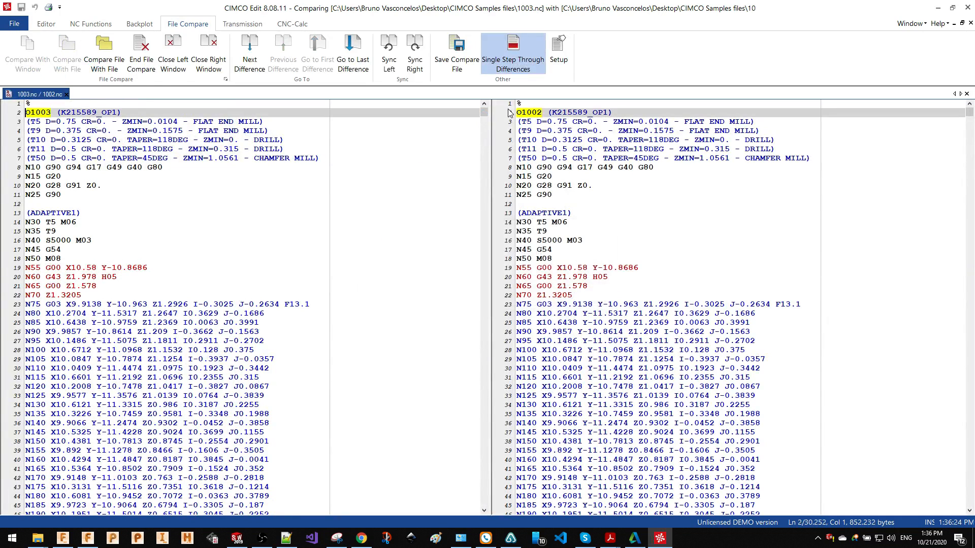
{"action": "left_click", "coordinate": [249, 50]}
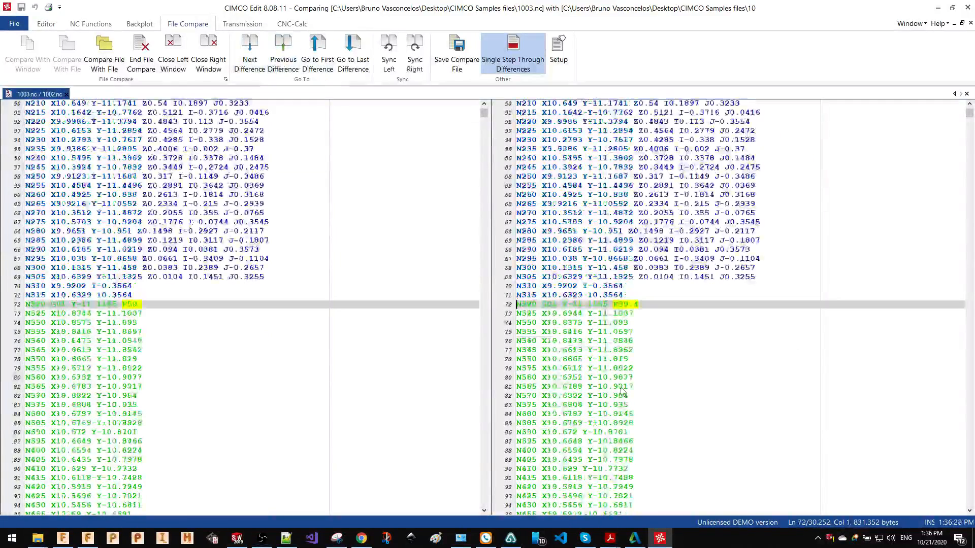
{"action": "left_click", "coordinate": [249, 52]}
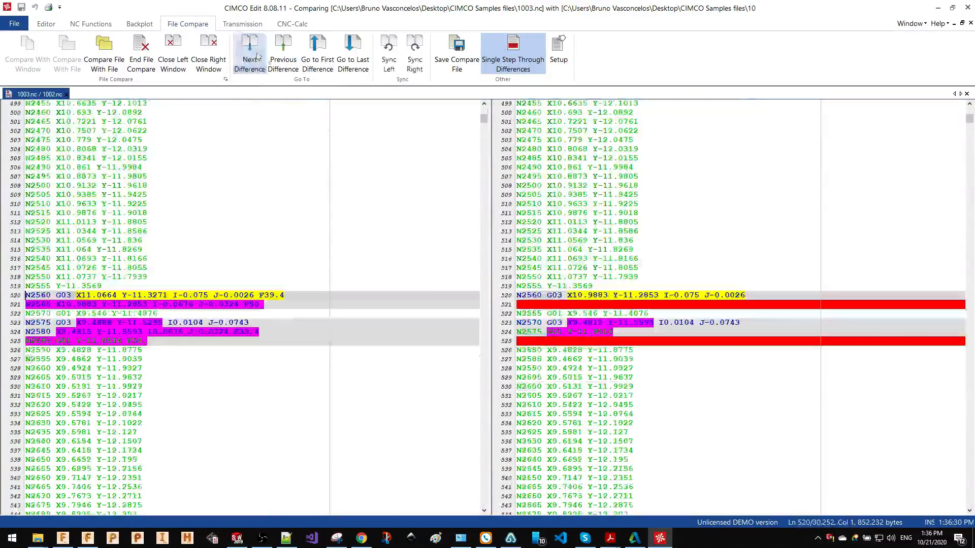
{"action": "left_click", "coordinate": [248, 53]}
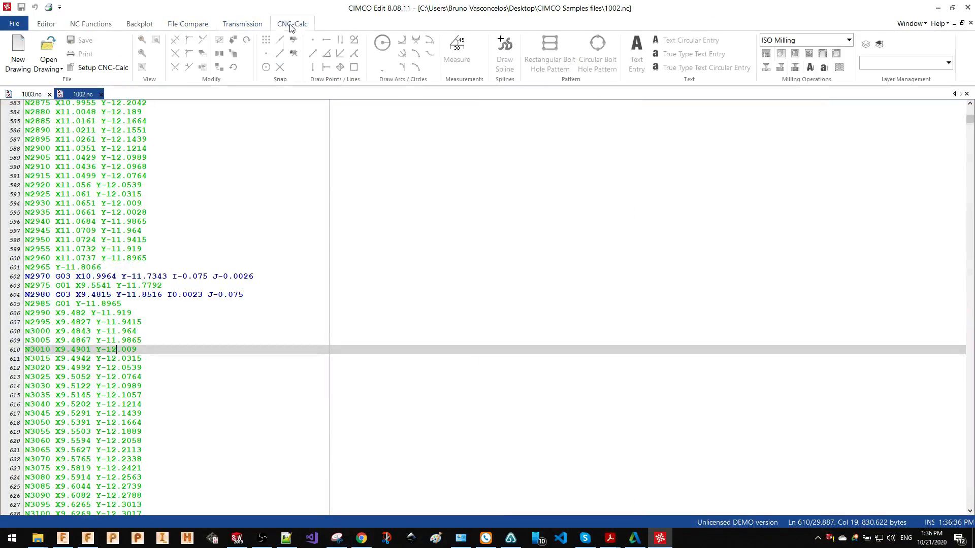
{"action": "left_click", "coordinate": [139, 23]}
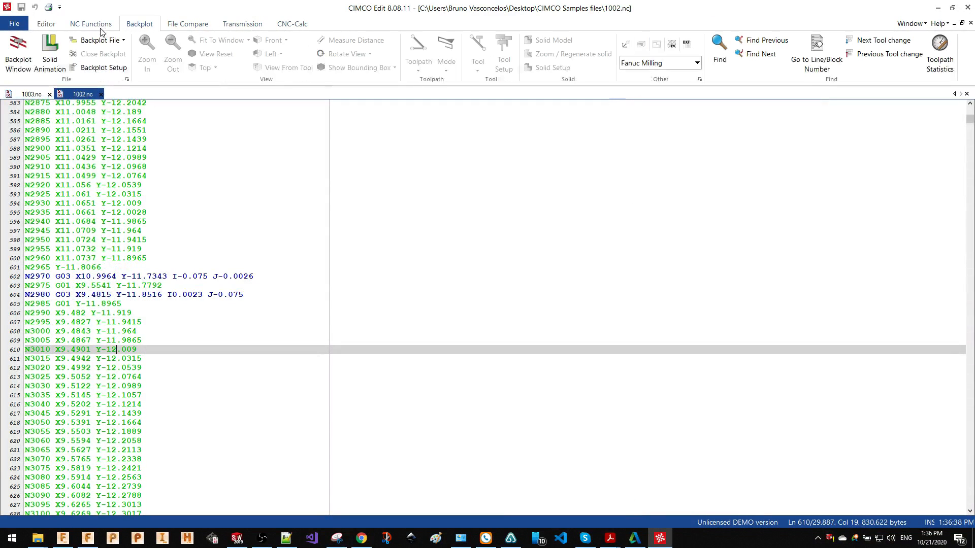
{"action": "left_click", "coordinate": [90, 23]}
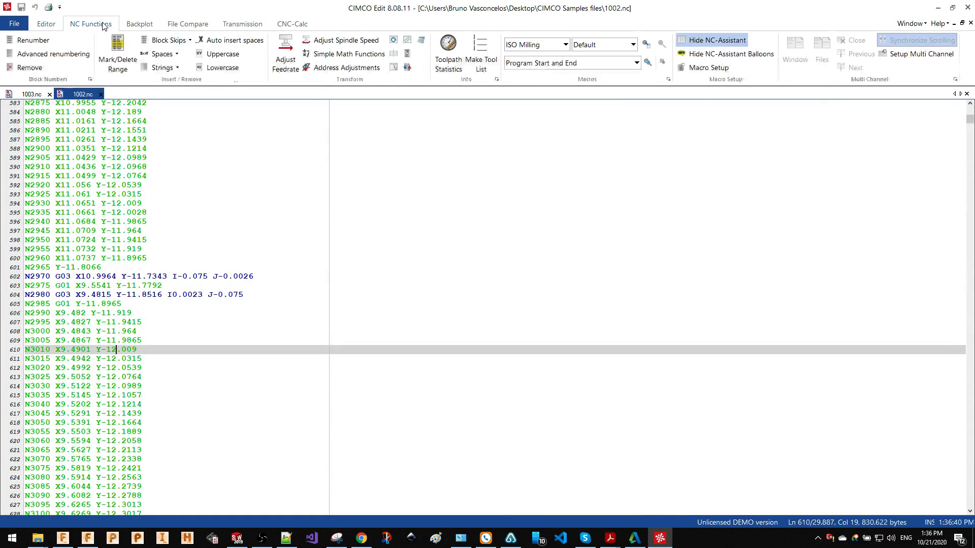
{"action": "left_click", "coordinate": [242, 24]}
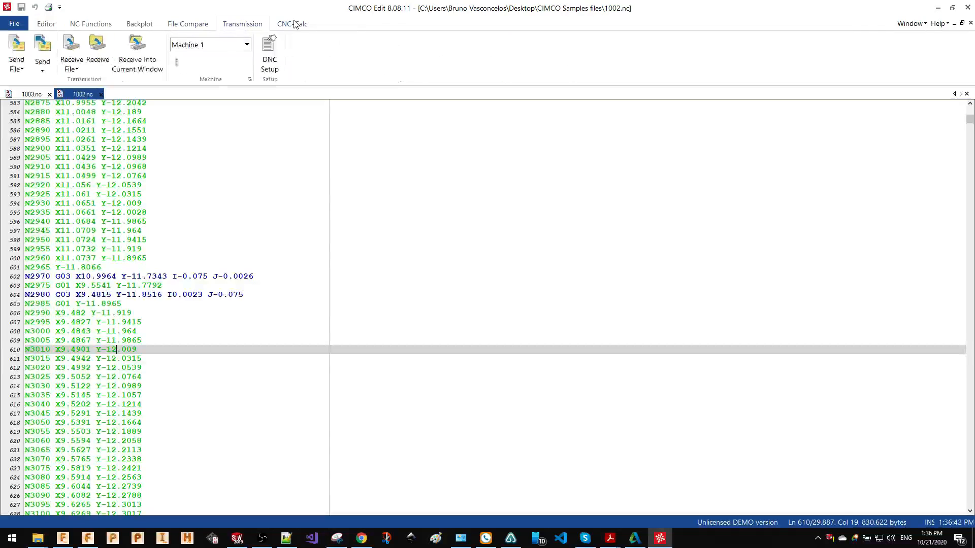
{"action": "left_click", "coordinate": [292, 24]}
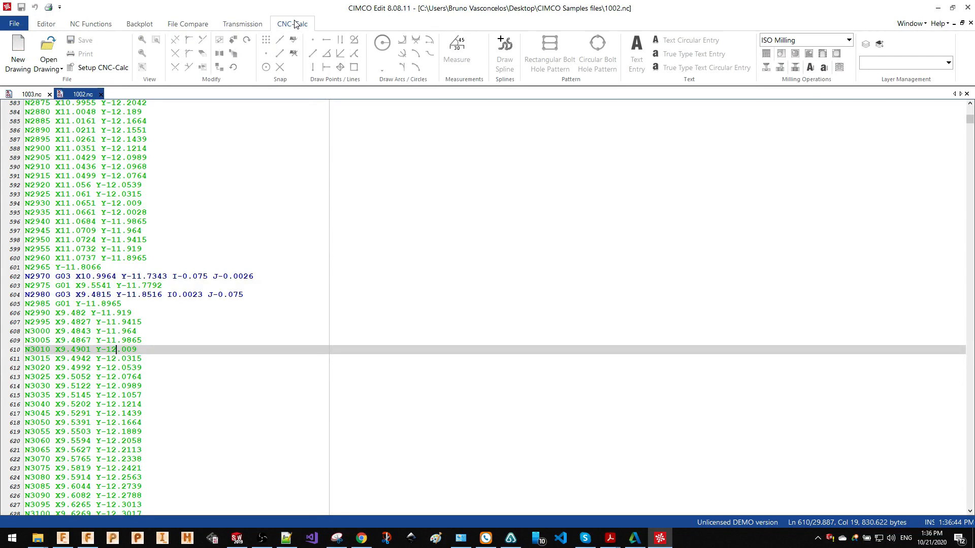